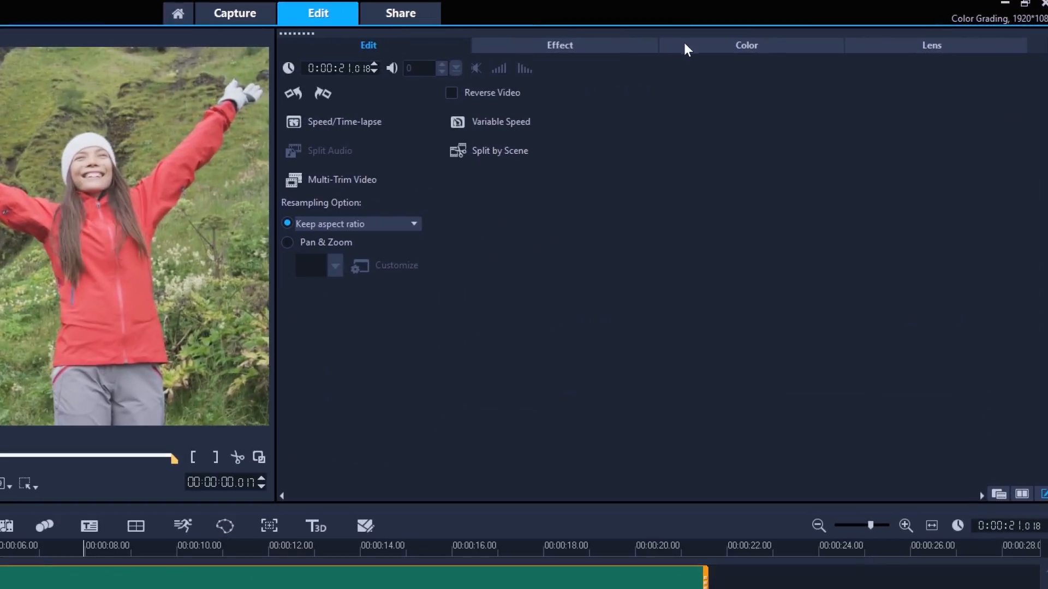
Bring up the waterfall clip's Color settings and toggle Auto Tone Adjustment on and off
click(745, 45)
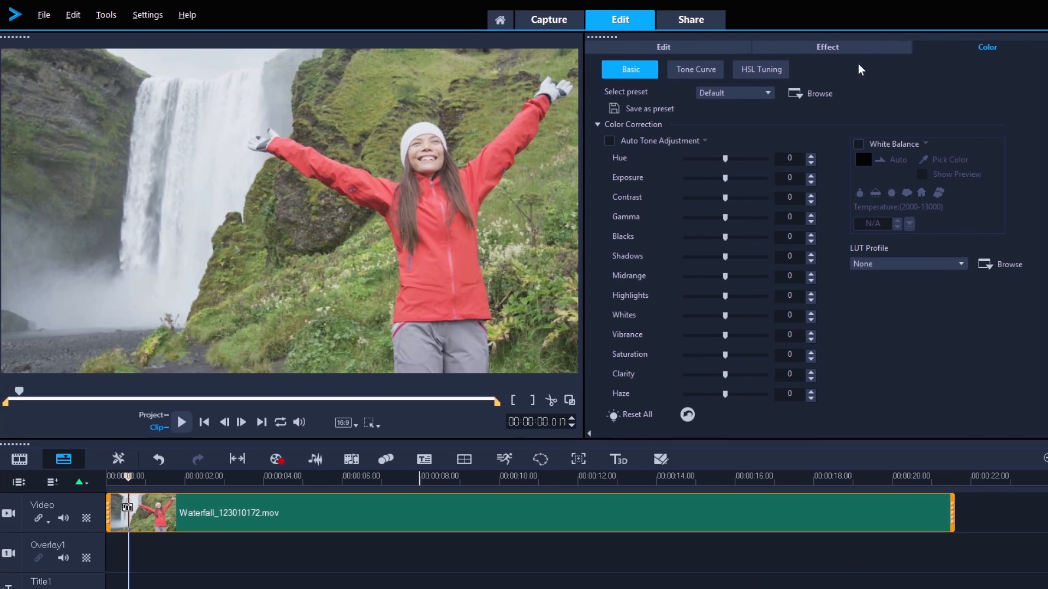
click(609, 140)
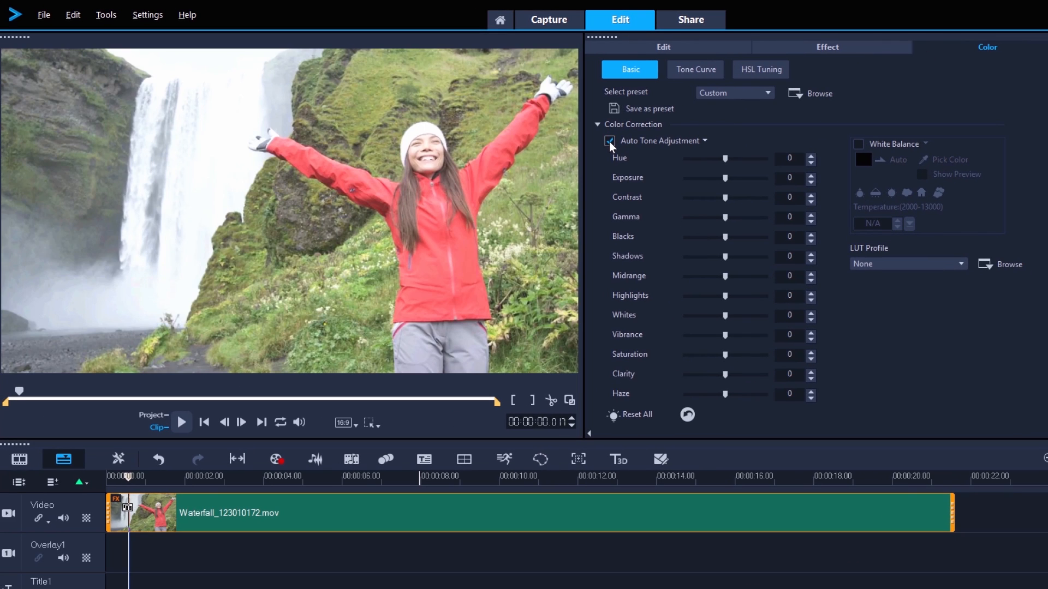
click(609, 141)
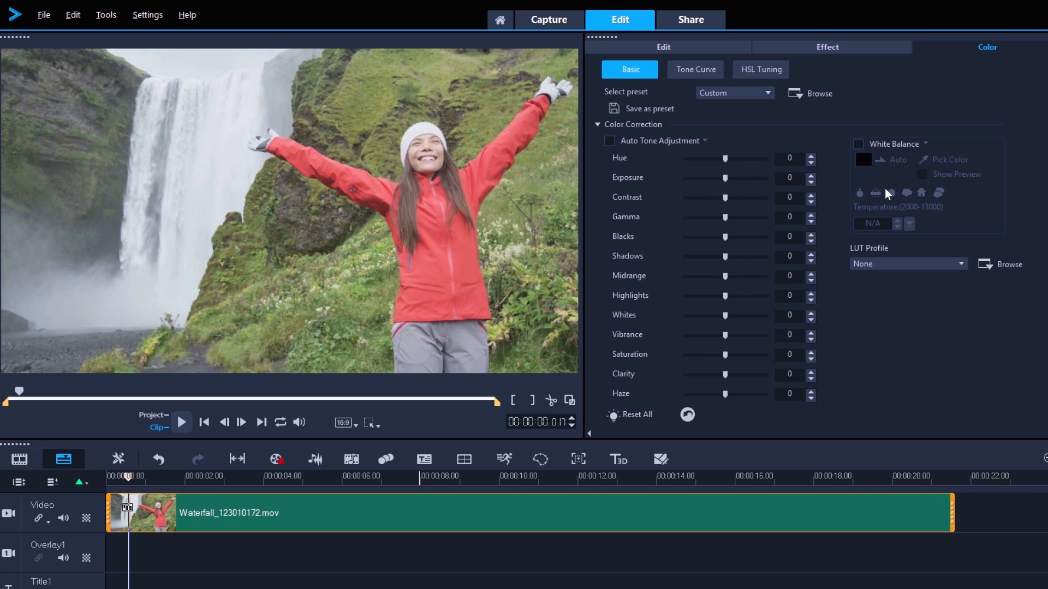
Apply a warm LUT profile look and nudge the saturation slider
click(907, 263)
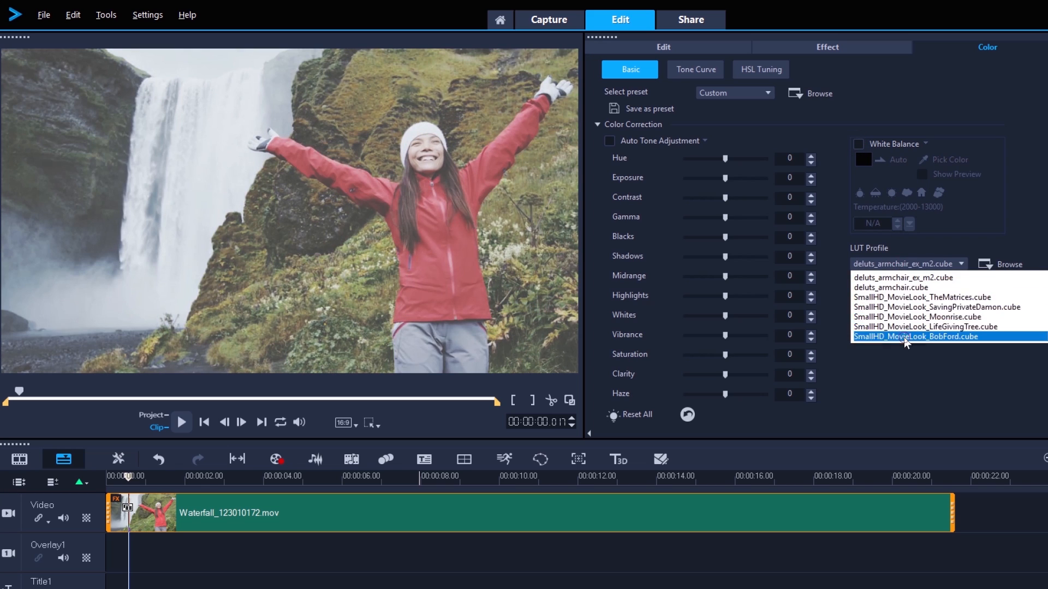
click(926, 336)
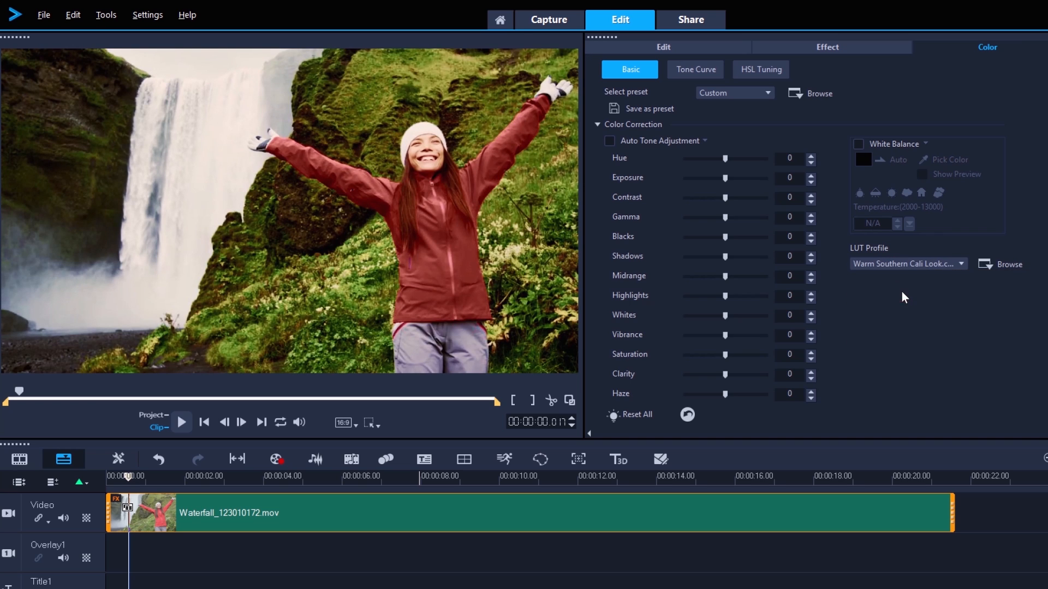
click(907, 263)
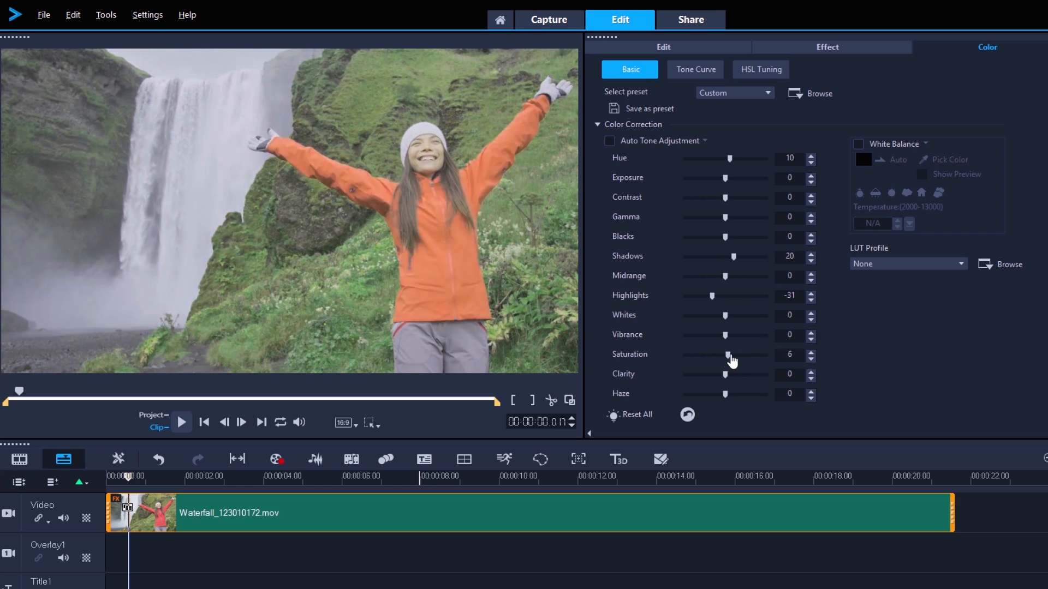
click(687, 415)
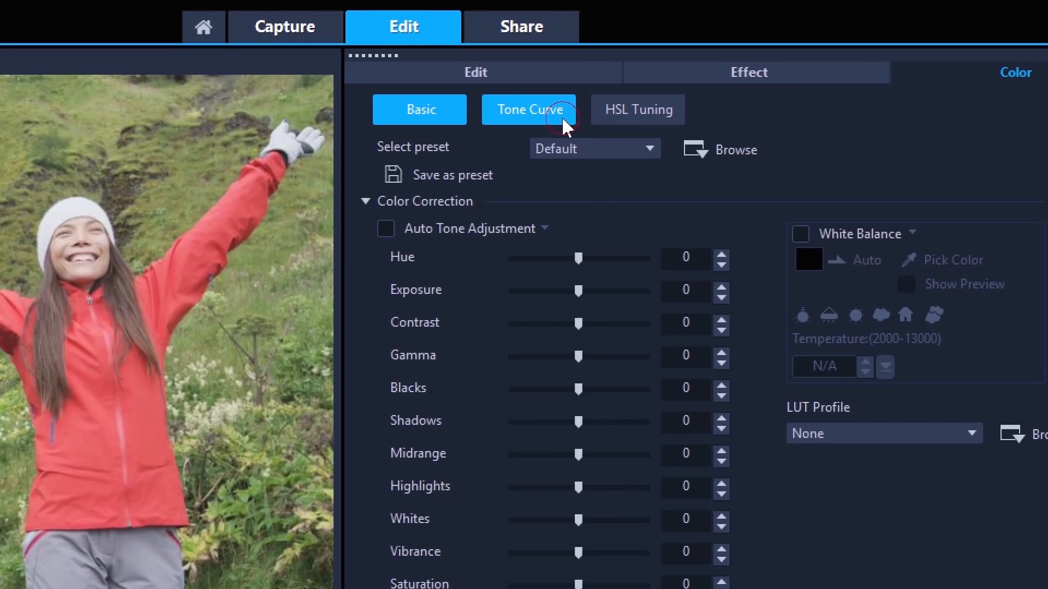
Reshape the clip's tone curve, then reset it to the straight default line
click(529, 109)
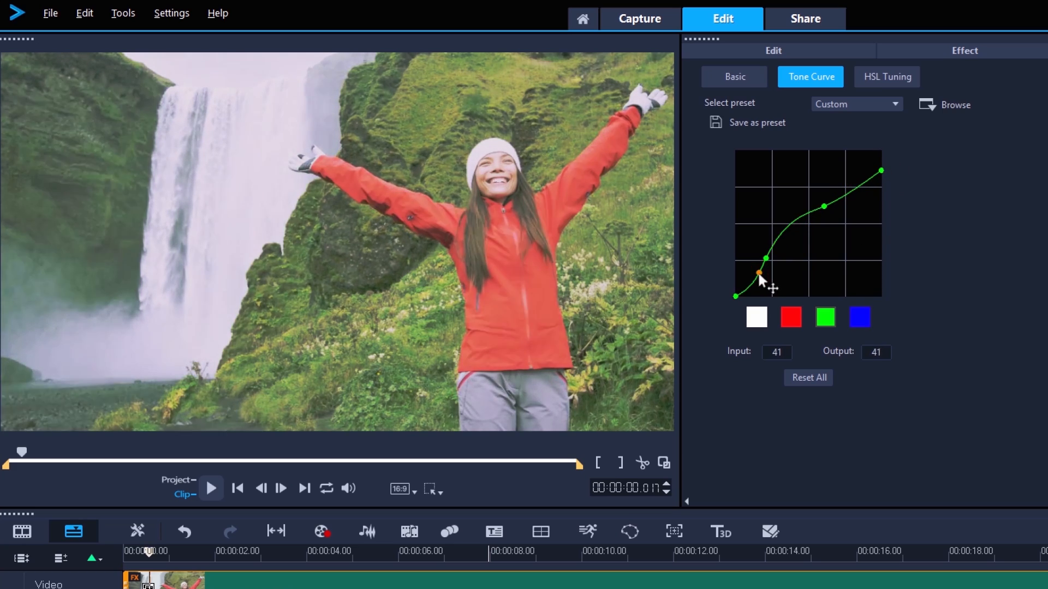
click(808, 377)
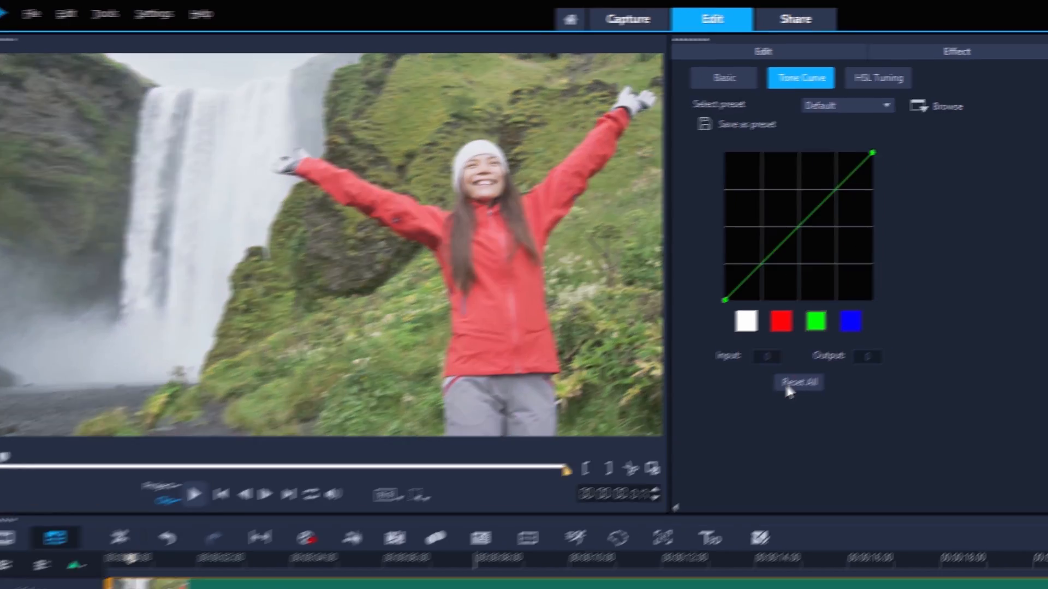
Shift yellow and green hues in HSL Tuning, then switch the tuning mode to Saturation
click(878, 78)
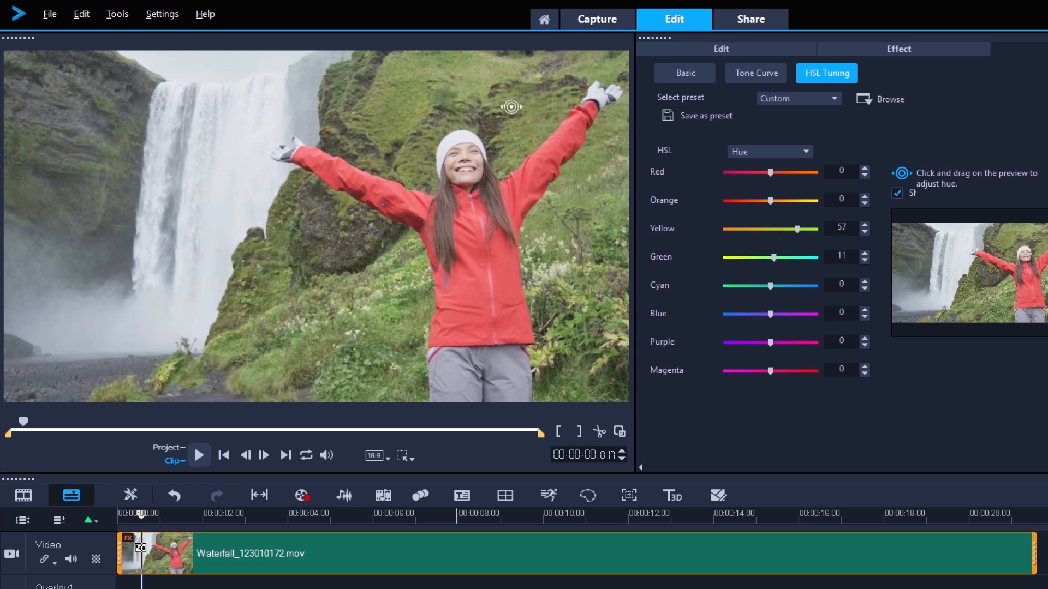
click(770, 151)
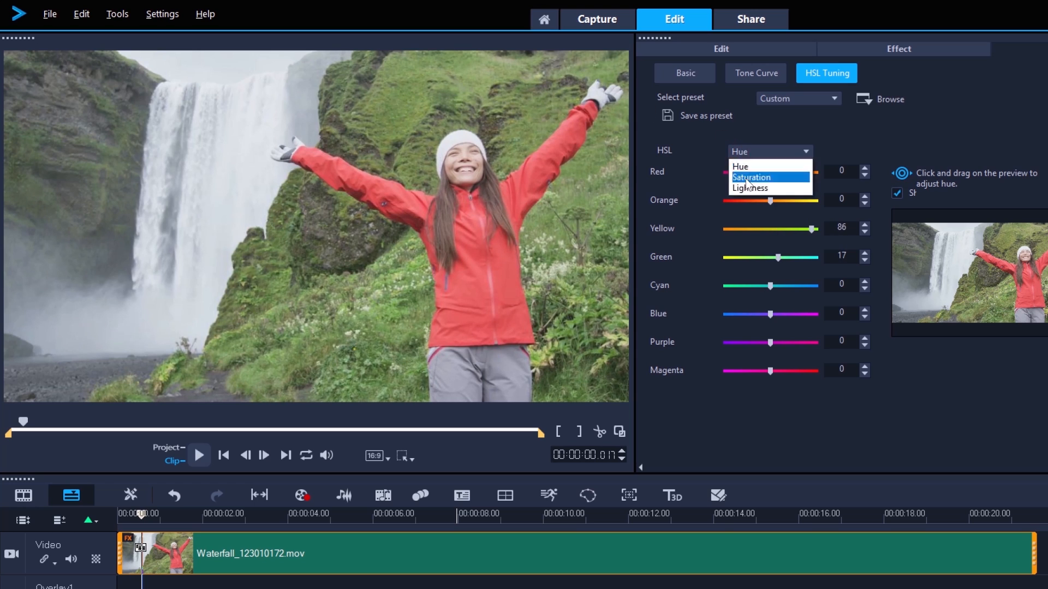
click(751, 177)
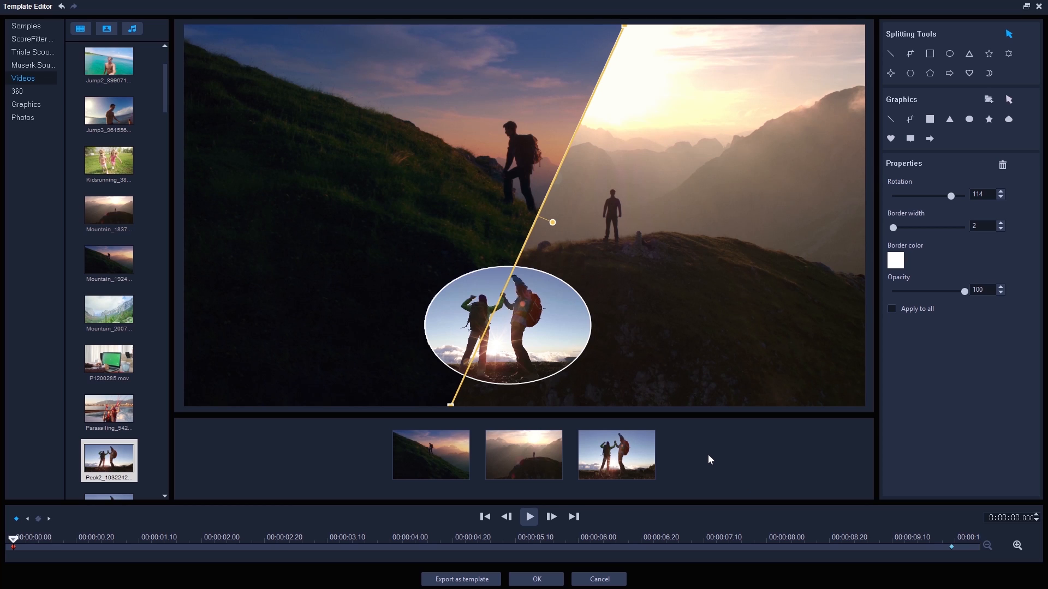
Select the middle clip of the split-screen template and play back the layout
click(548, 547)
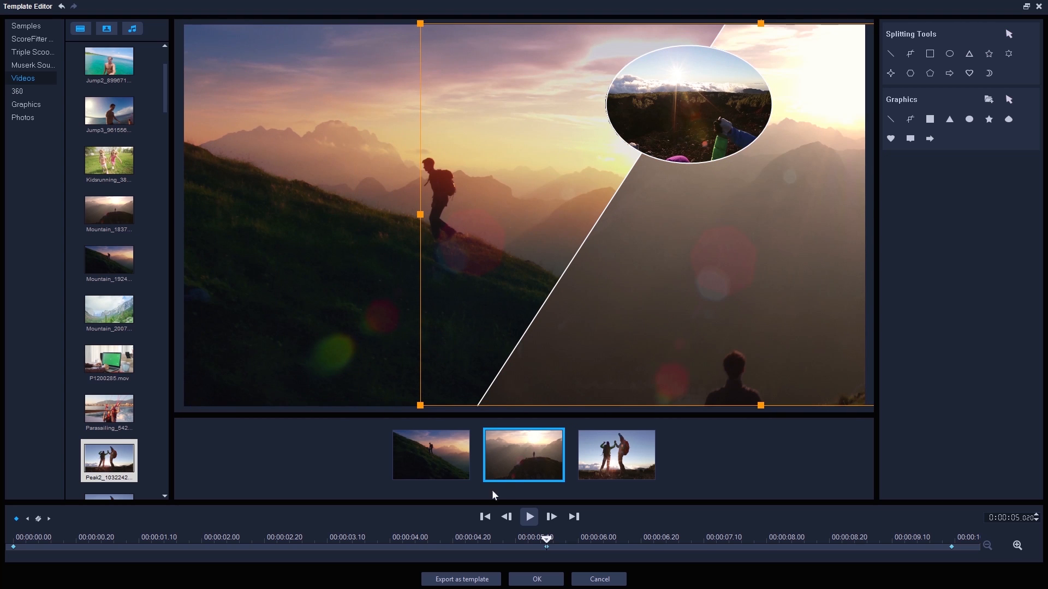
click(528, 516)
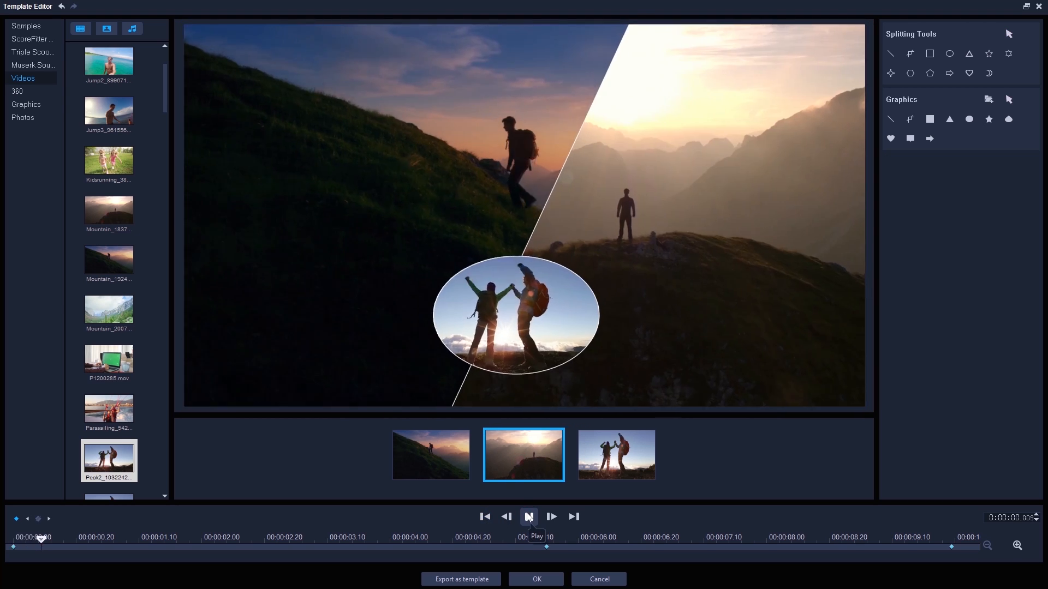
click(529, 517)
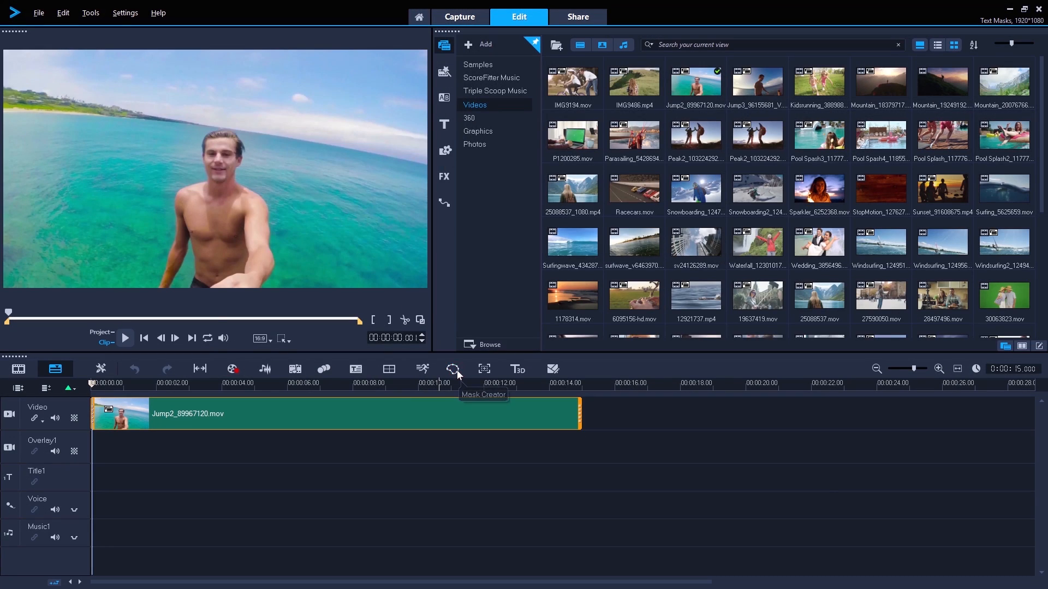
In Mask Creator, build a still text mask from the word DIVING and apply it with OK
click(453, 367)
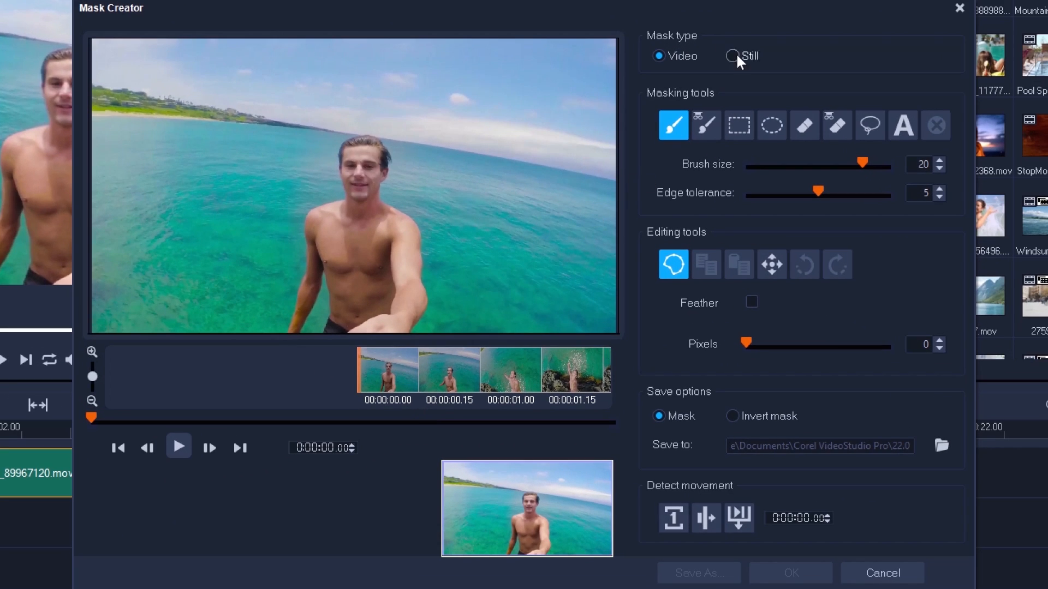
click(734, 56)
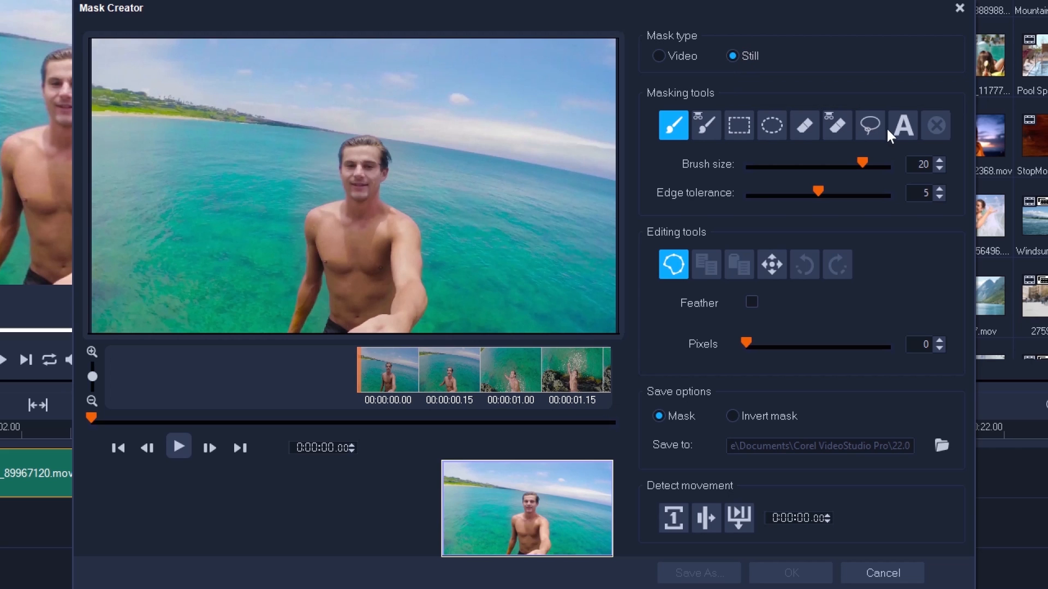
click(901, 125)
text(DIVING)
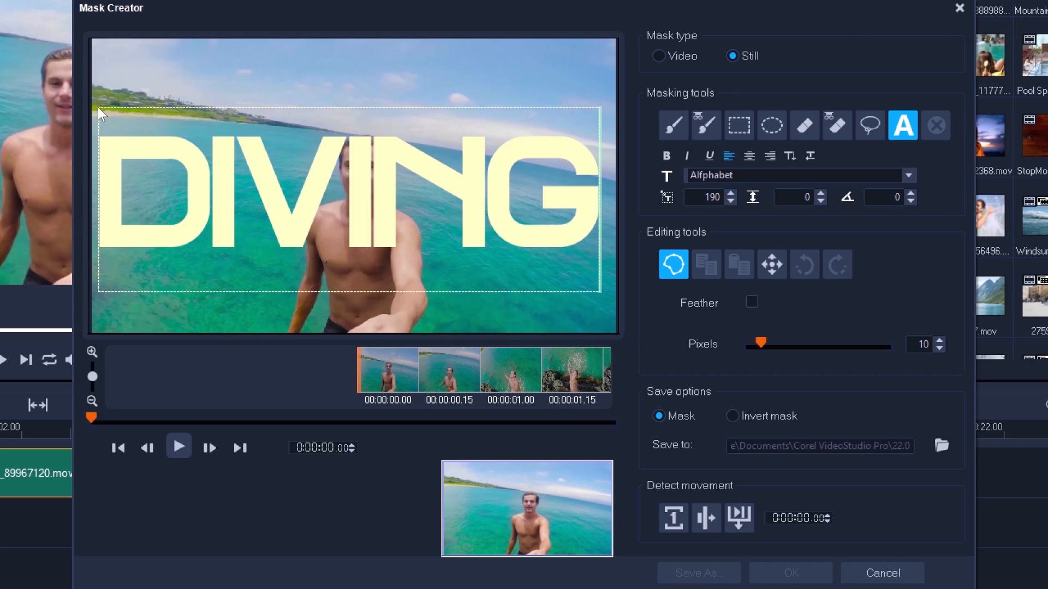
click(771, 264)
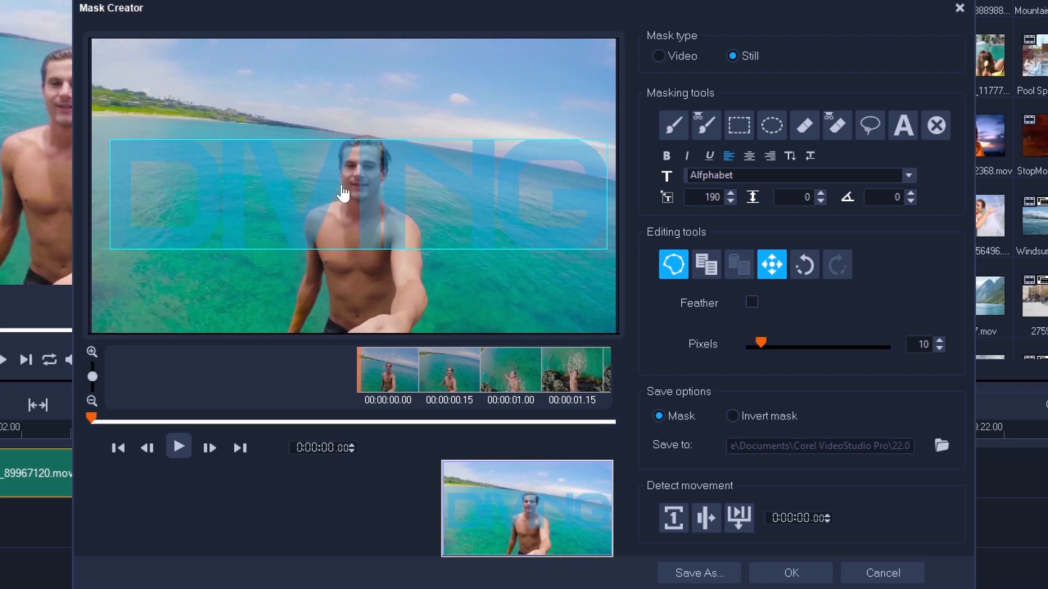
click(881, 573)
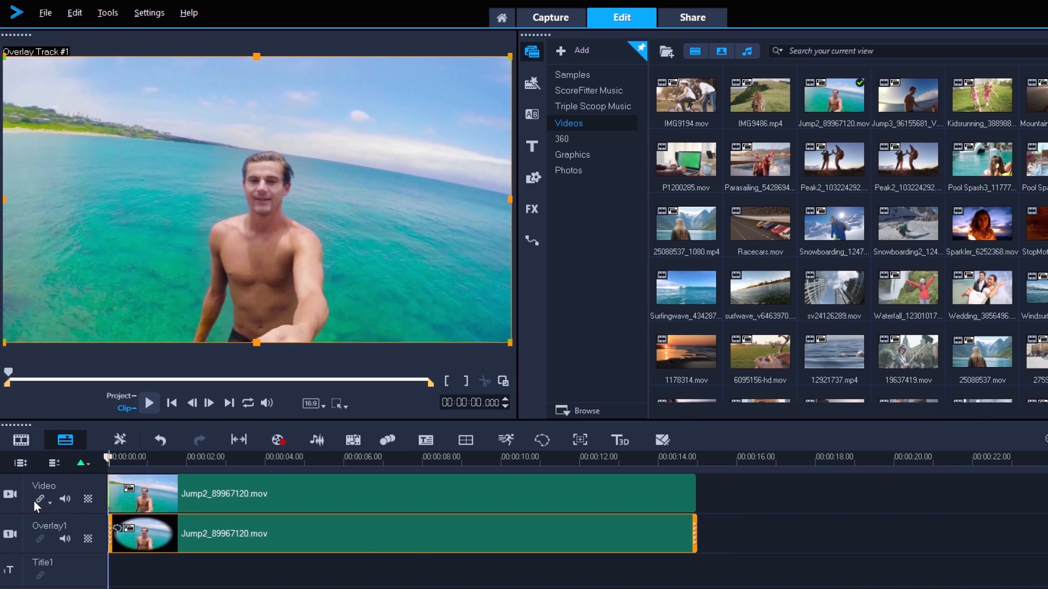
mouse_move(11, 495)
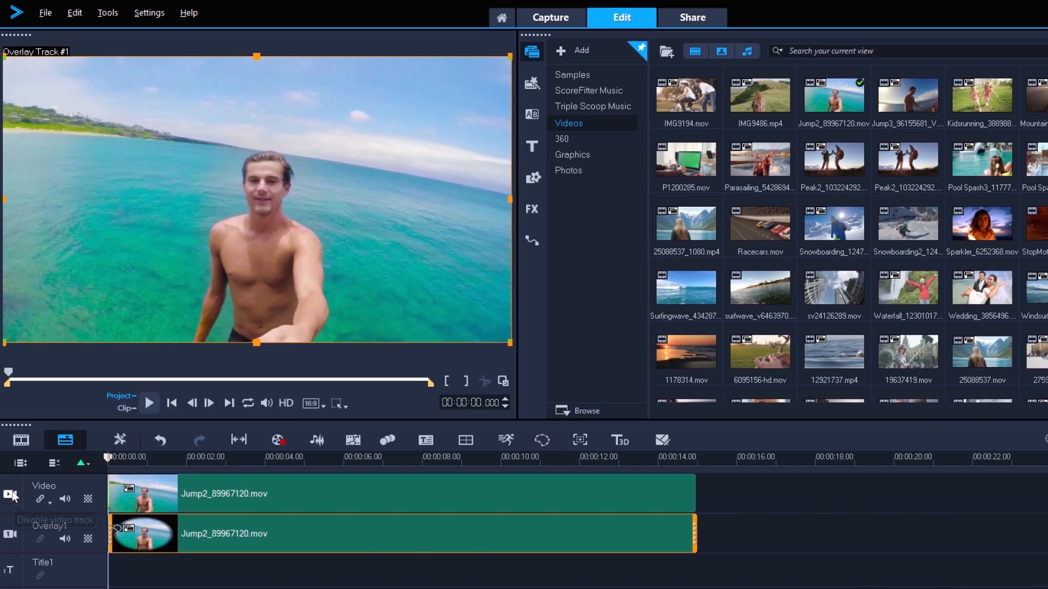
Hide the main video track so footage shows only through the DIVING lettering
click(150, 403)
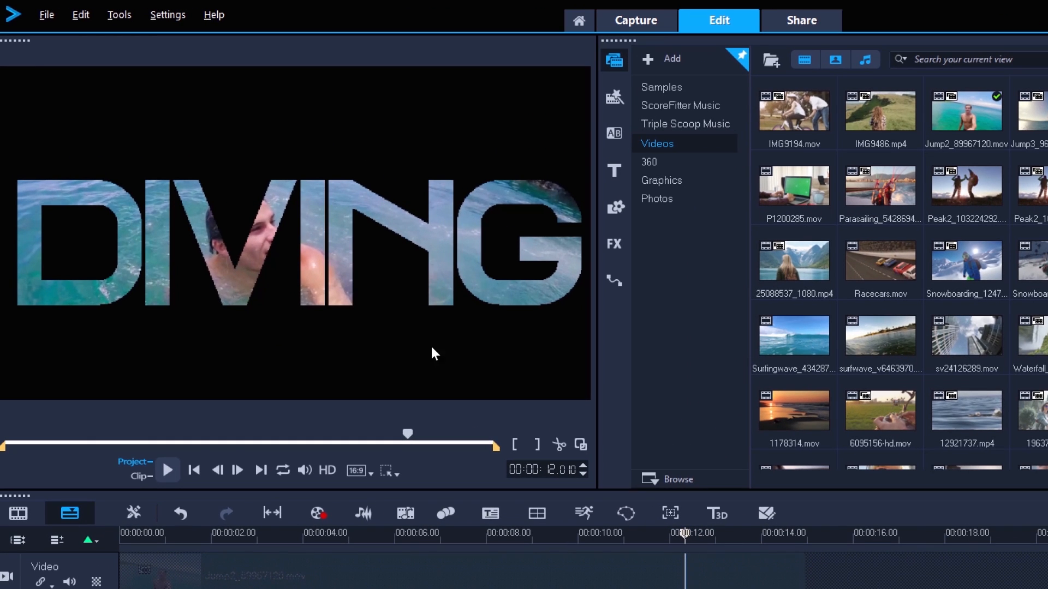
mouse_move(411, 354)
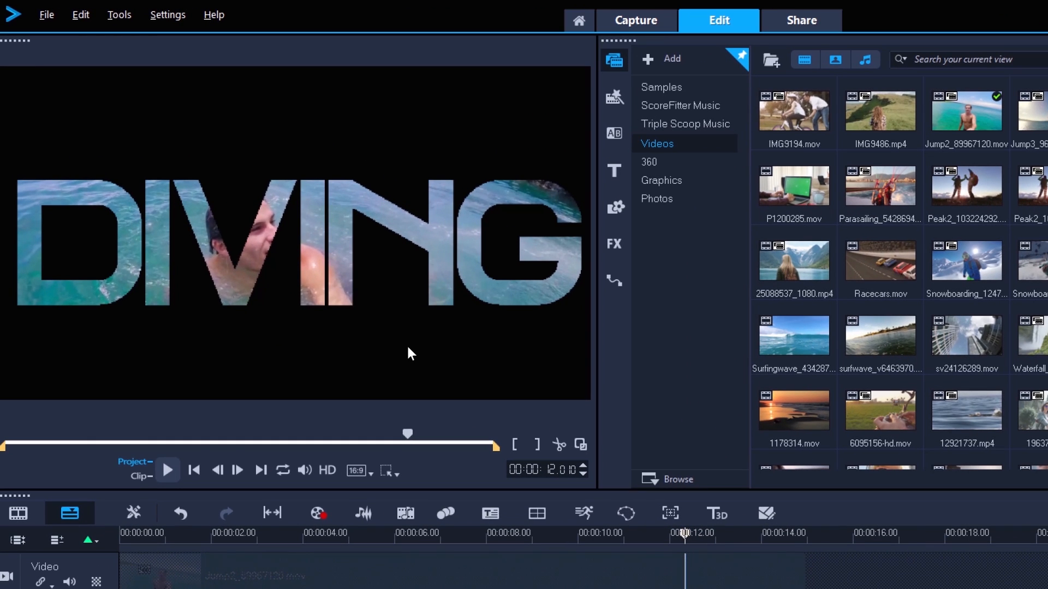
Export the overlay track as a MOV with the Alpha channel video profile and start rendering
click(800, 19)
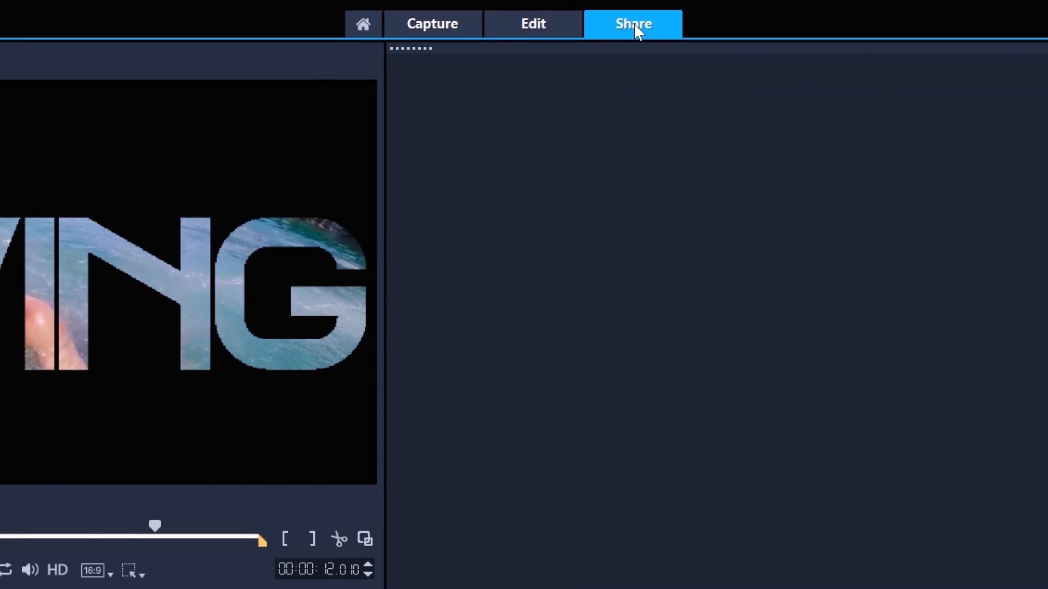
click(632, 23)
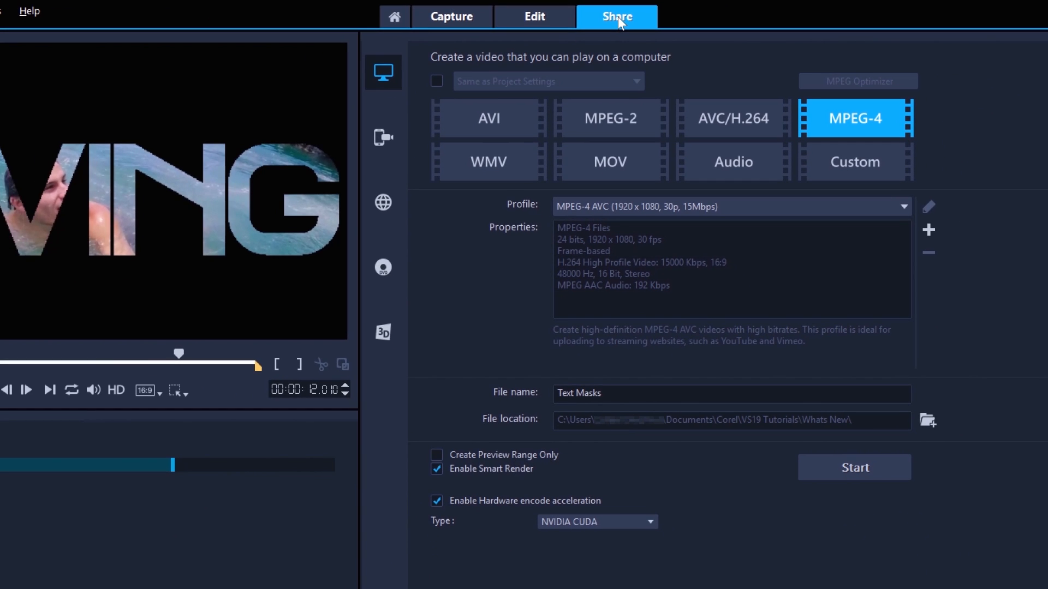
mouse_move(626, 195)
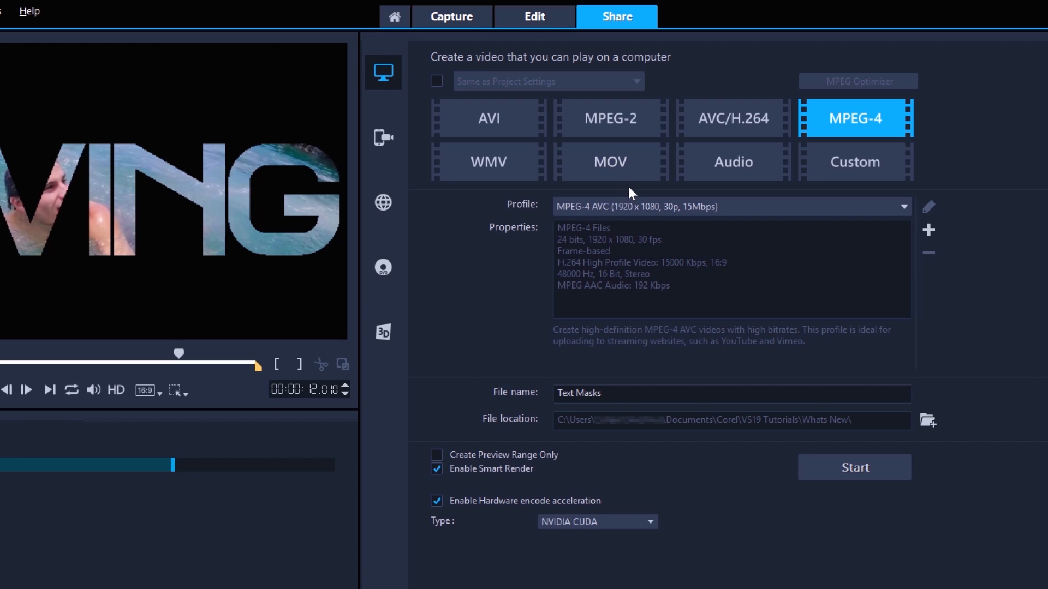
click(609, 161)
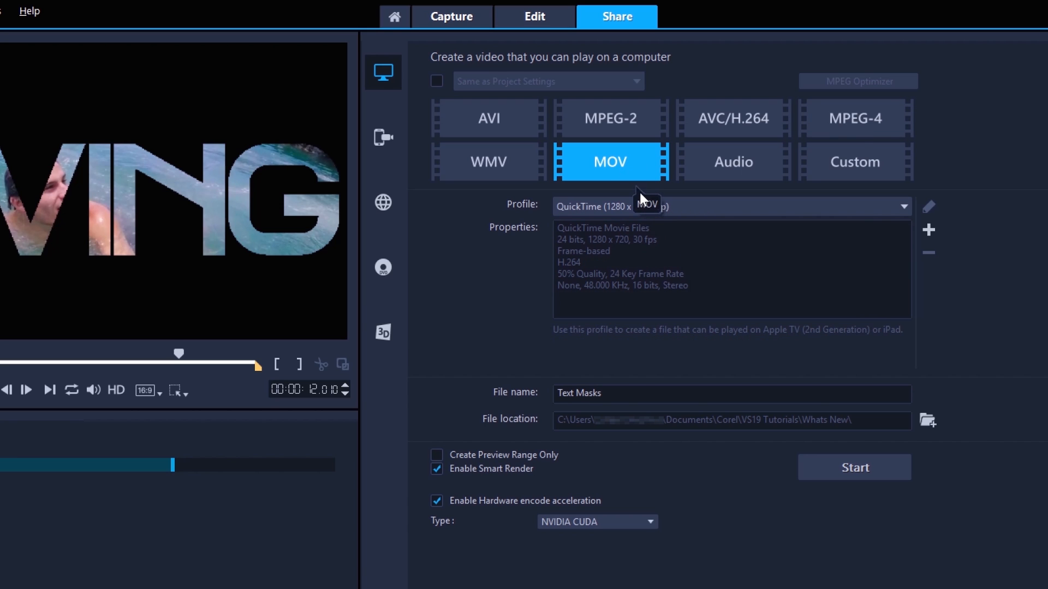
click(902, 207)
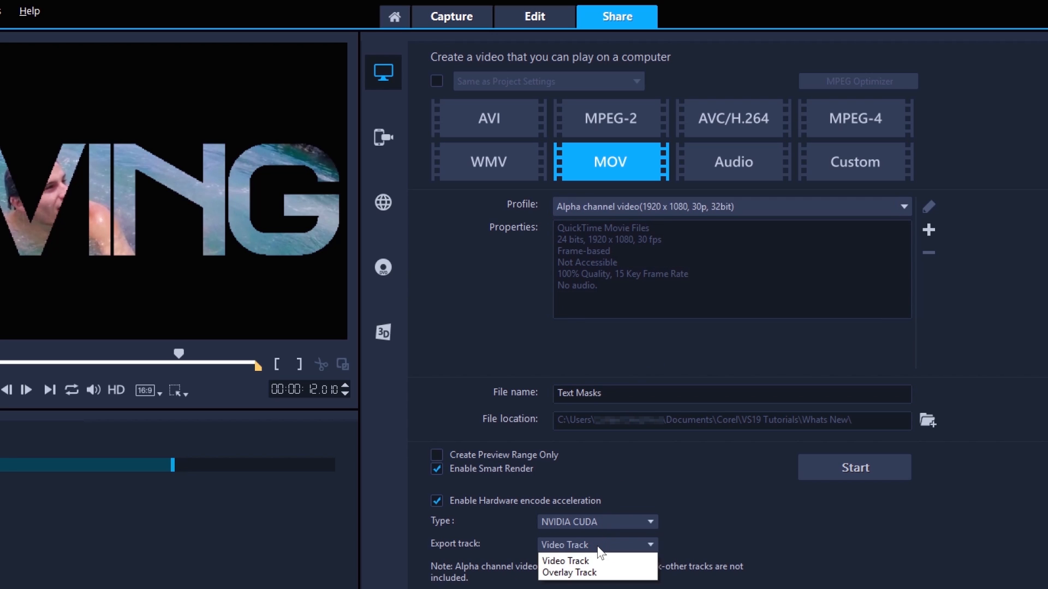
click(568, 573)
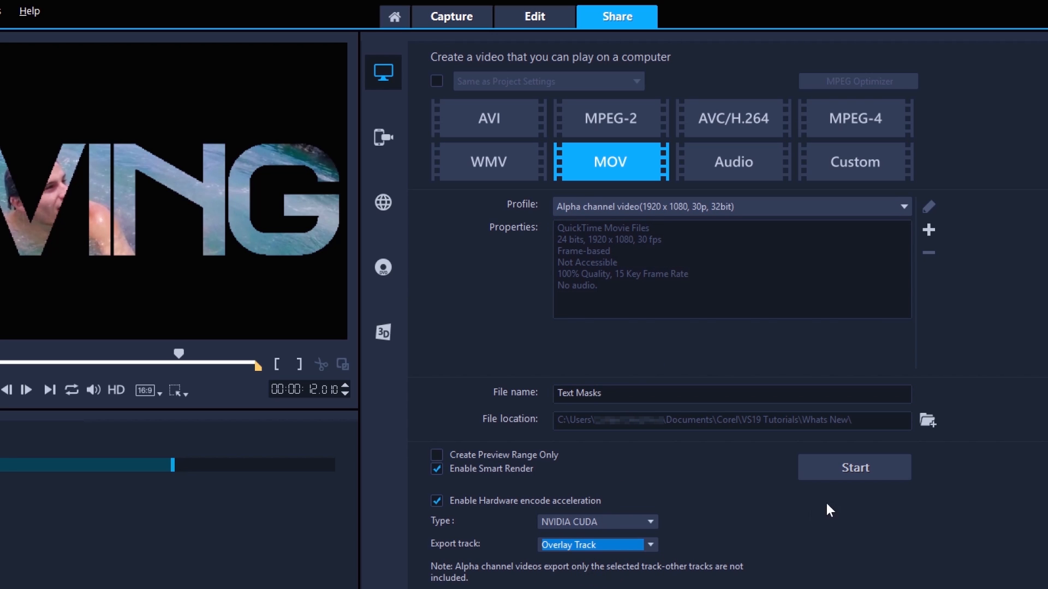
click(853, 467)
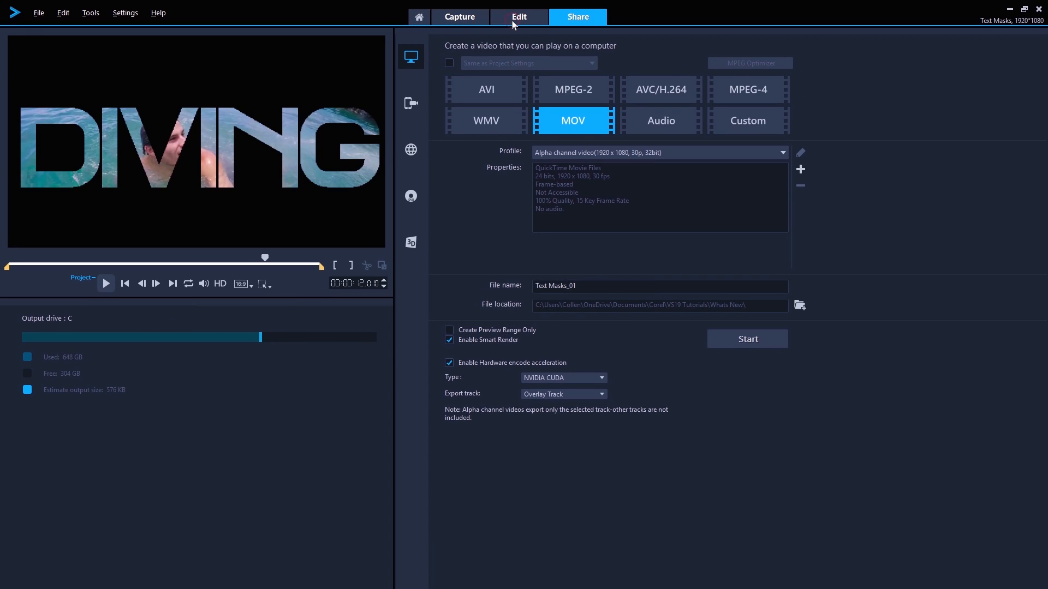
Start a new project with the beach clip and move the DIVING overlay to the lower right
click(39, 12)
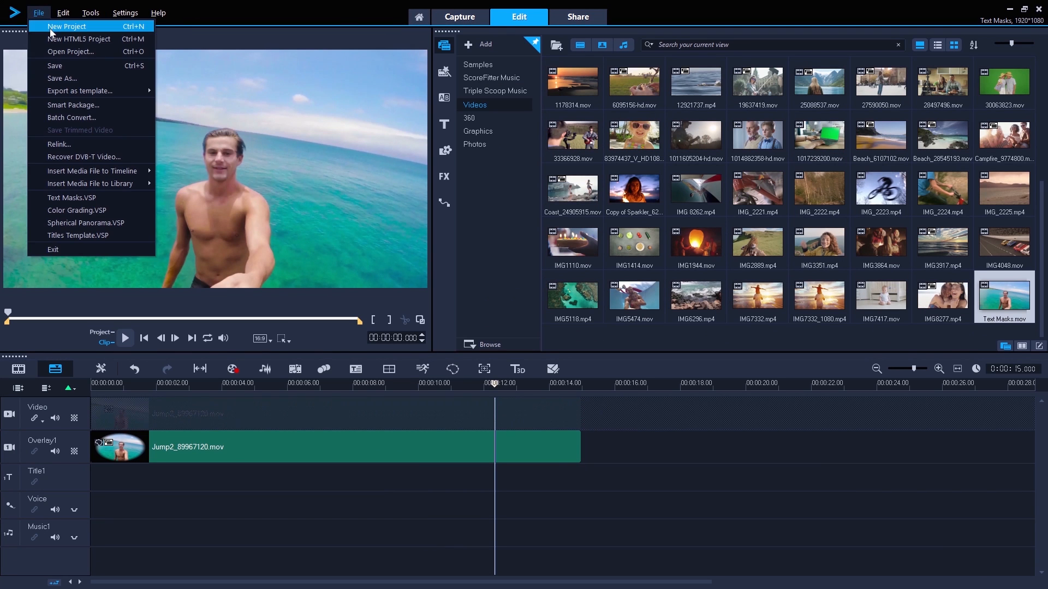
click(67, 26)
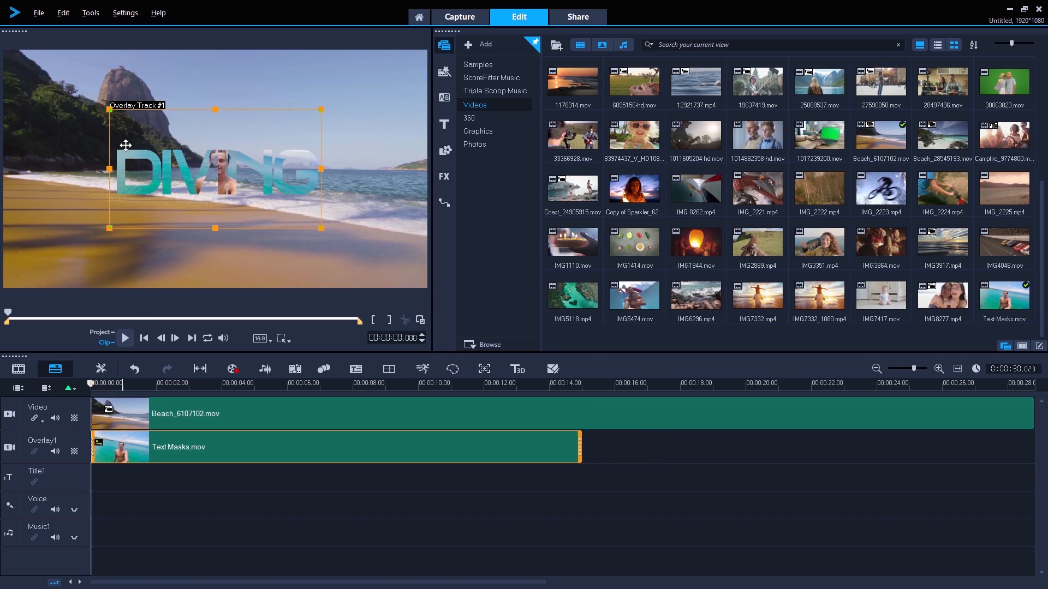
drag(126, 145, 227, 204)
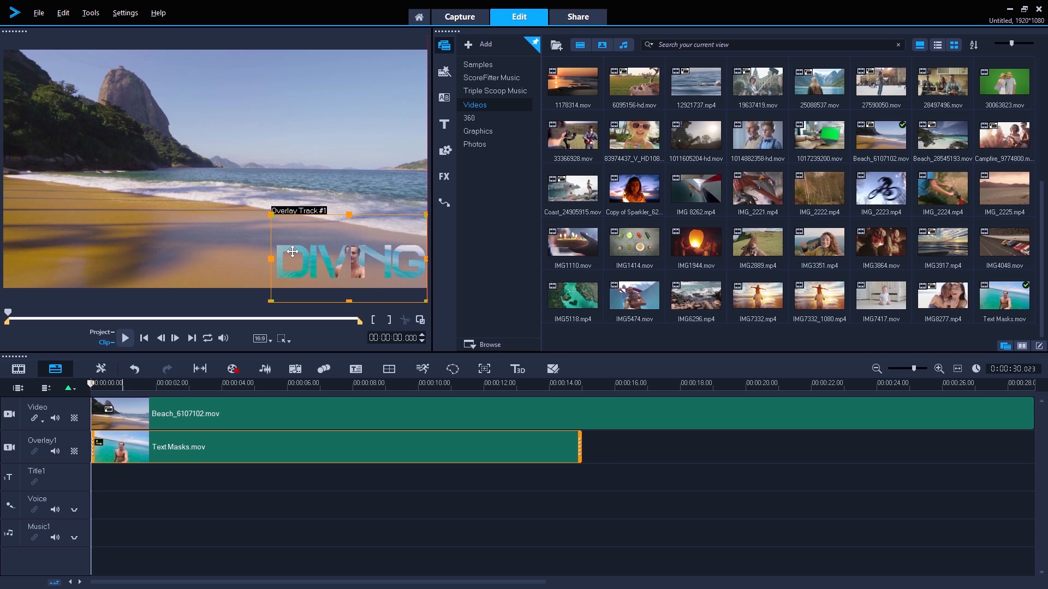
click(124, 338)
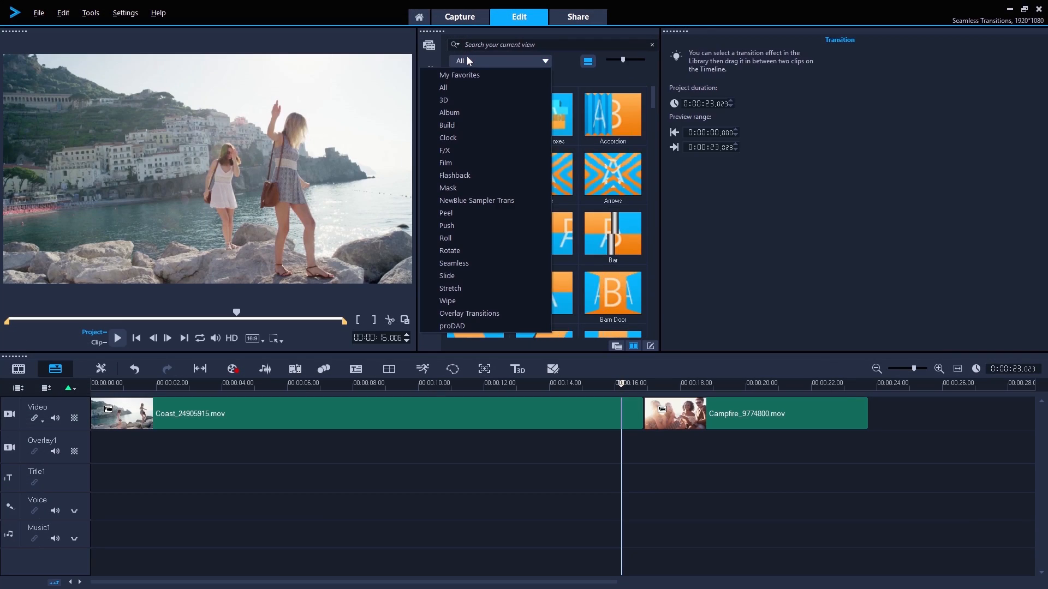
Add a Seamless transition between the coast and campfire clips and customize its Video A/B positions
click(453, 263)
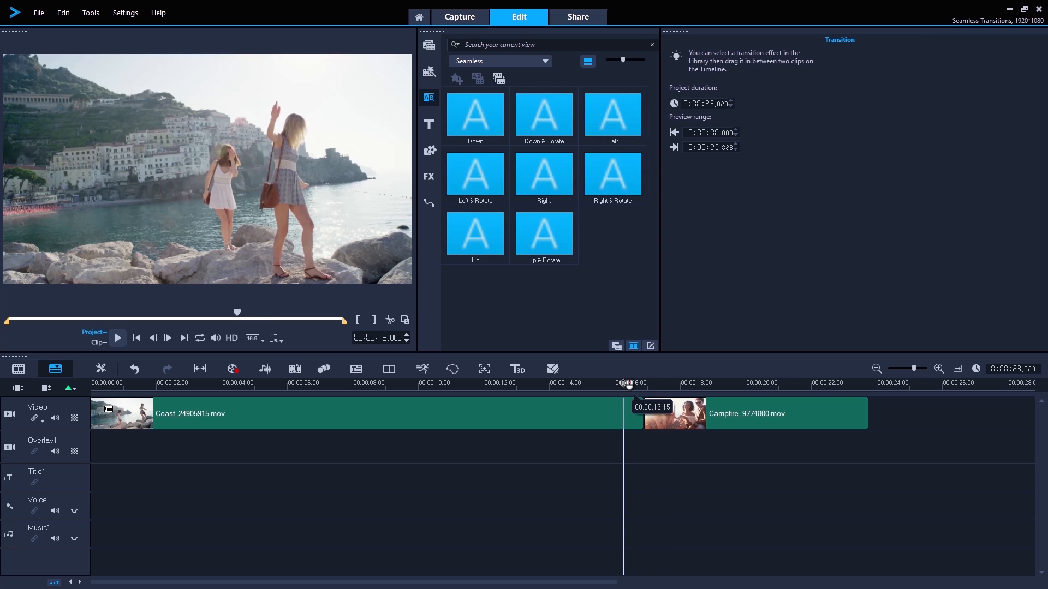
click(611, 173)
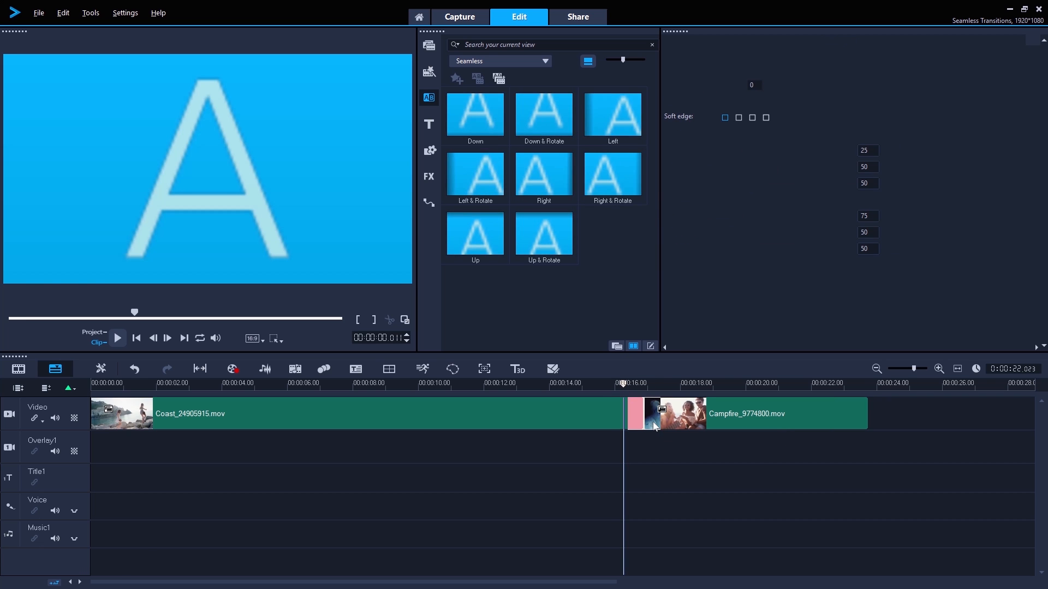
click(844, 84)
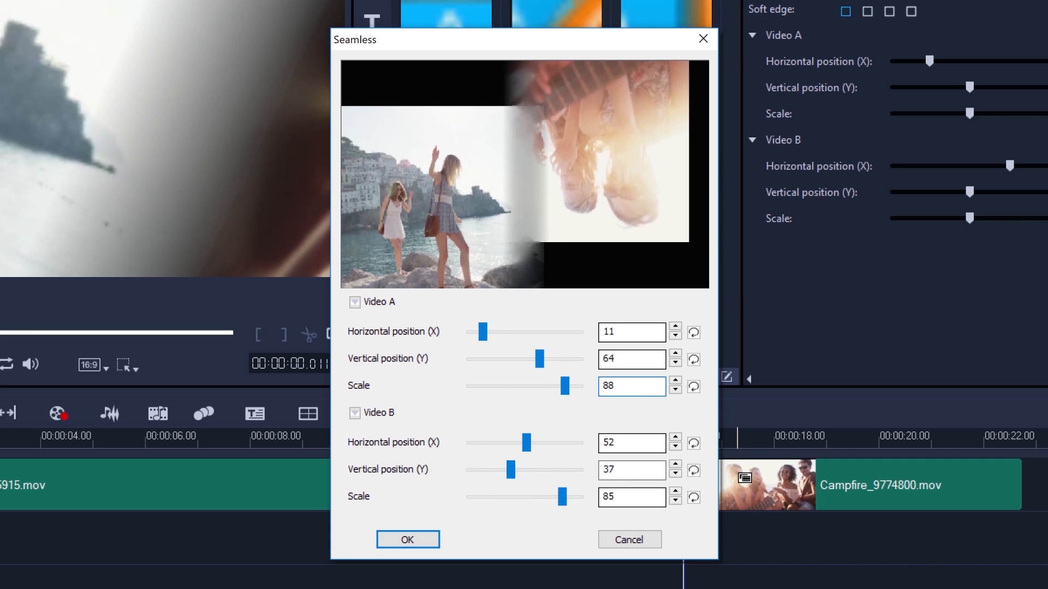
click(407, 540)
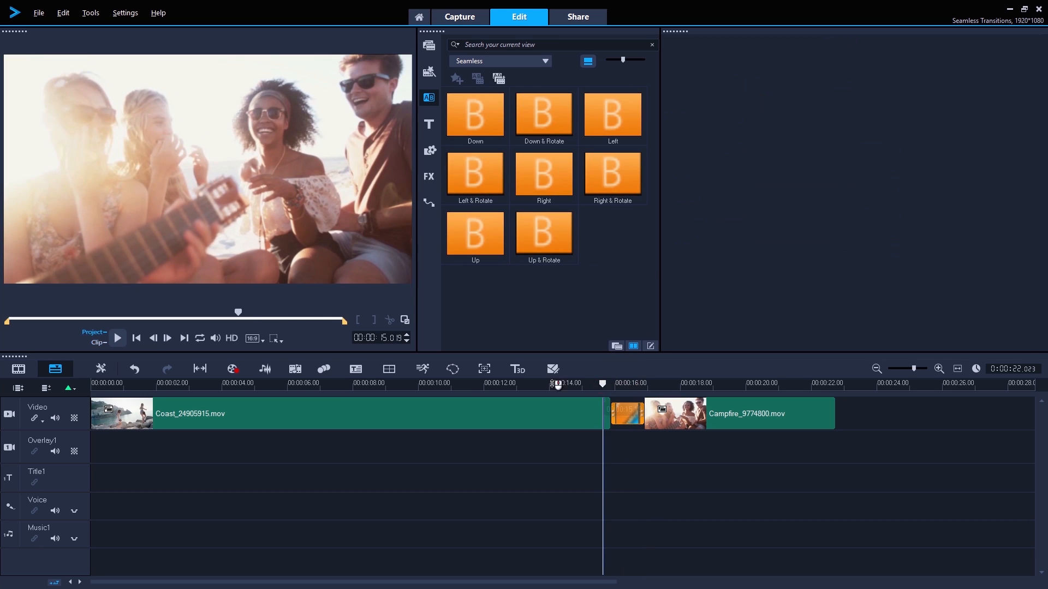
Play the project to preview the customized seamless transition
click(117, 338)
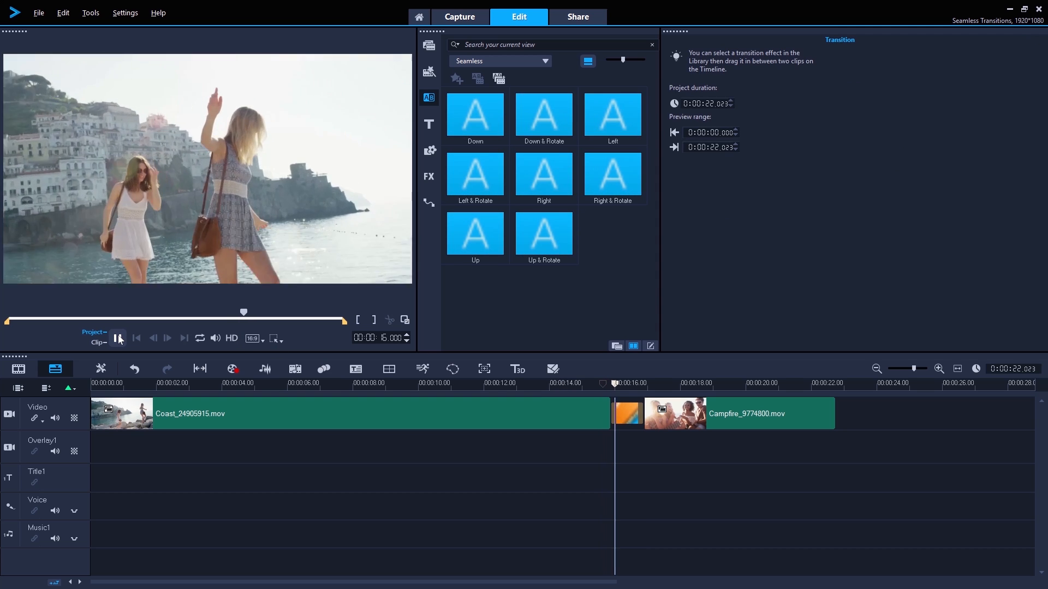
click(119, 339)
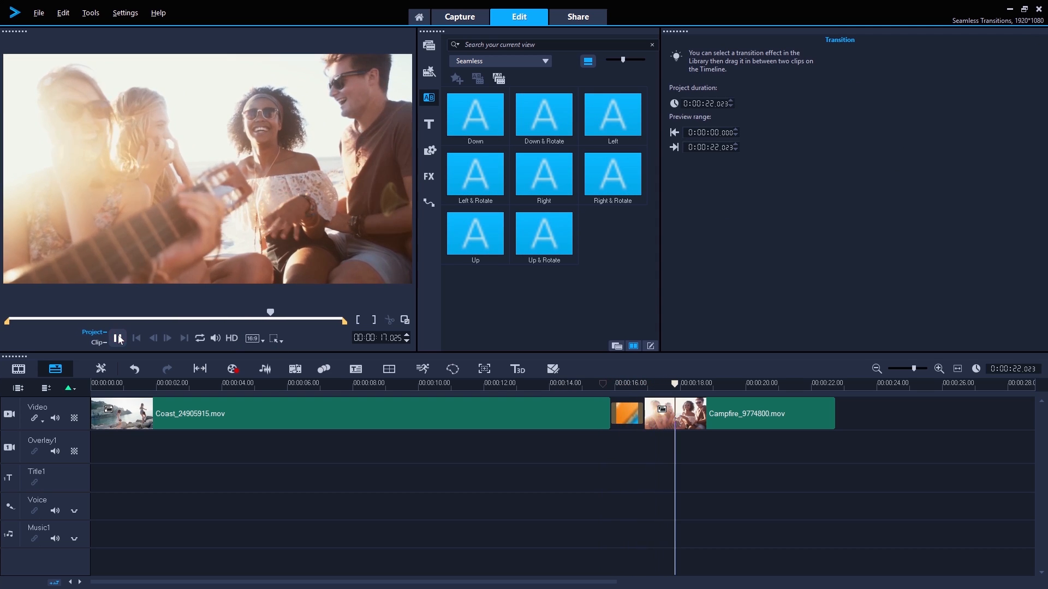
Search the Transition library for 'morph' to find the Morph transition
click(428, 45)
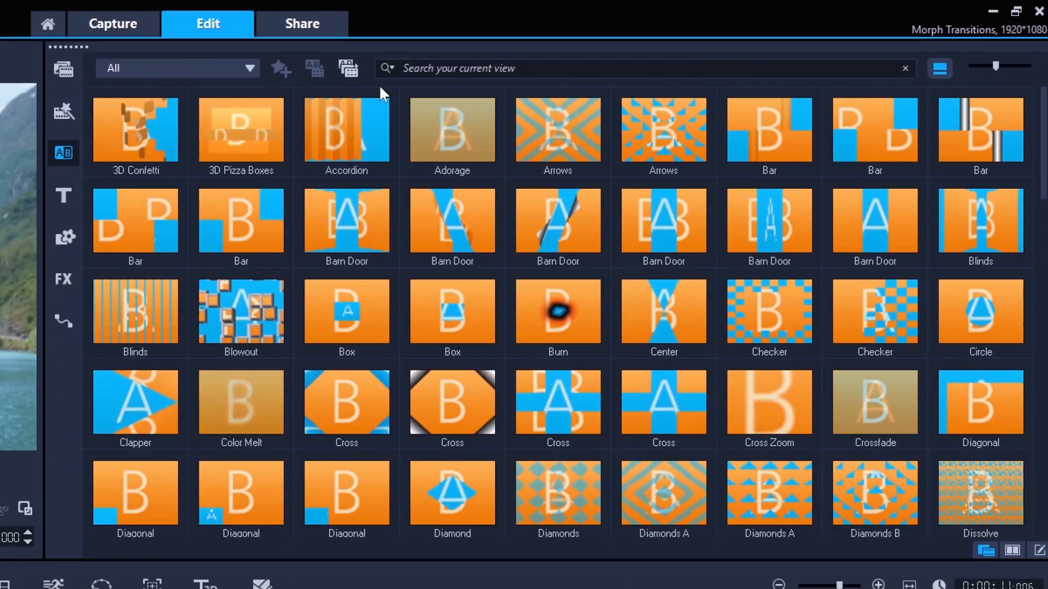
text(mor)
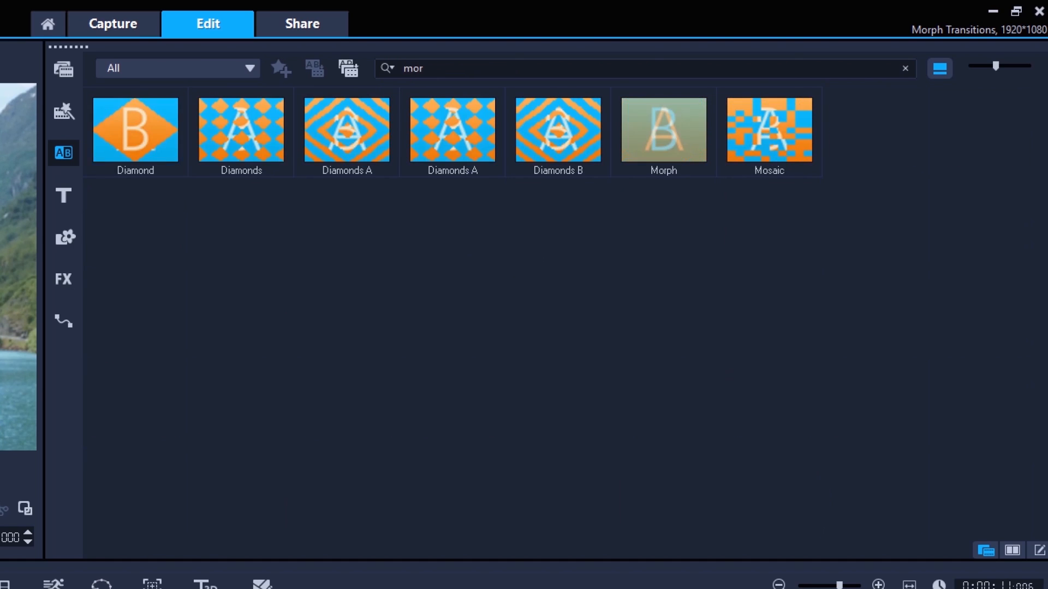
text(ph)
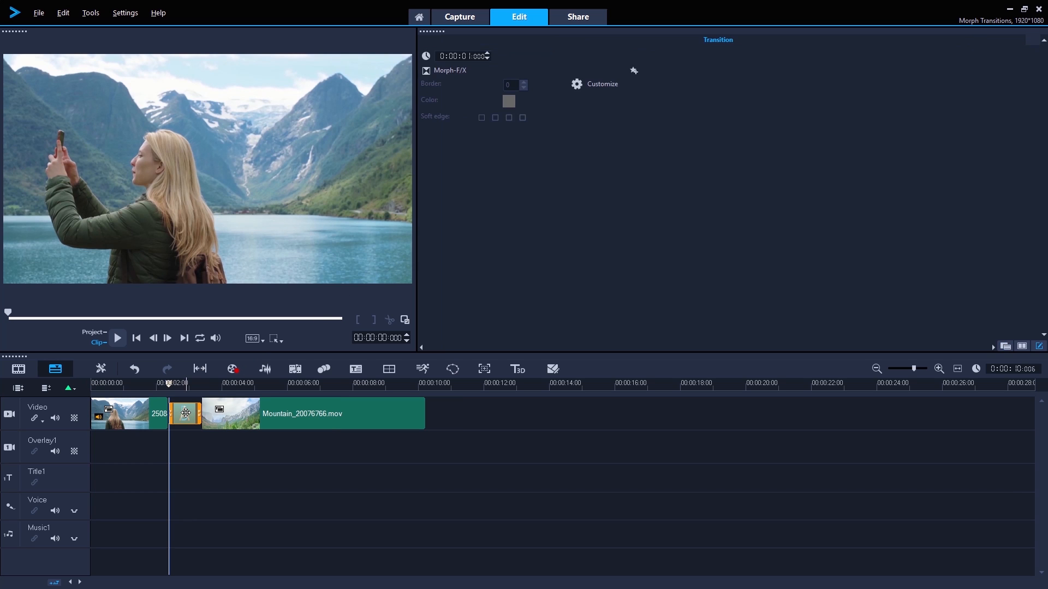
Retrace the morph guide lines along both mountain ridgelines, removing the intermediate points
click(600, 84)
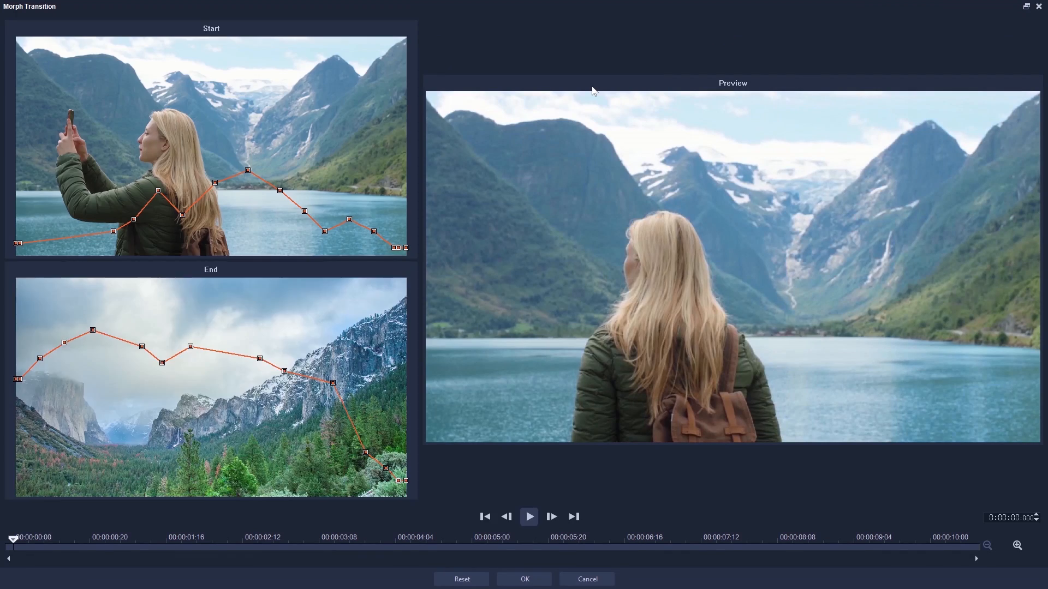
right_click(401, 248)
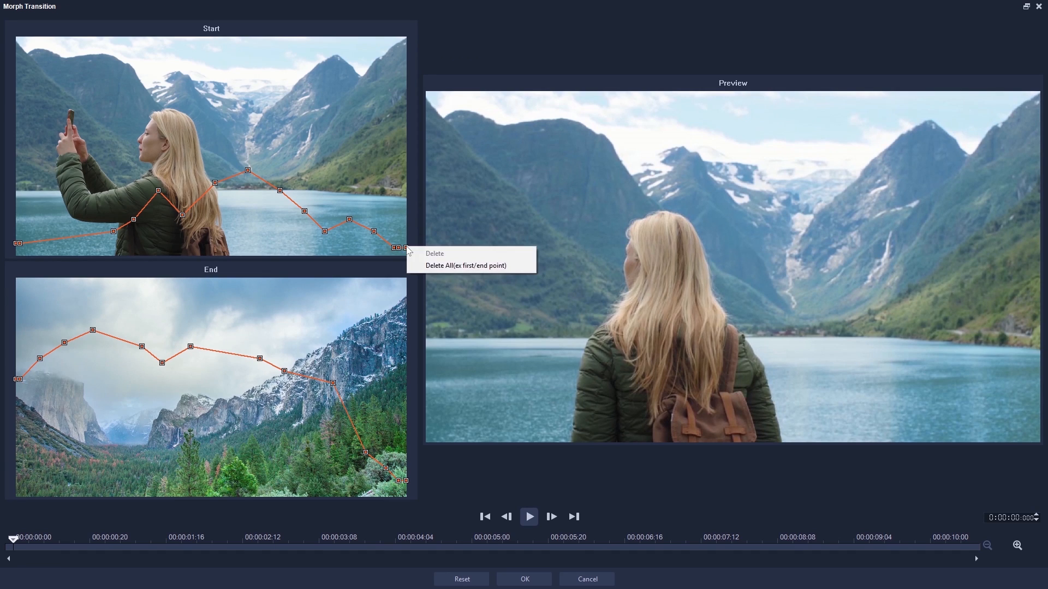
click(471, 265)
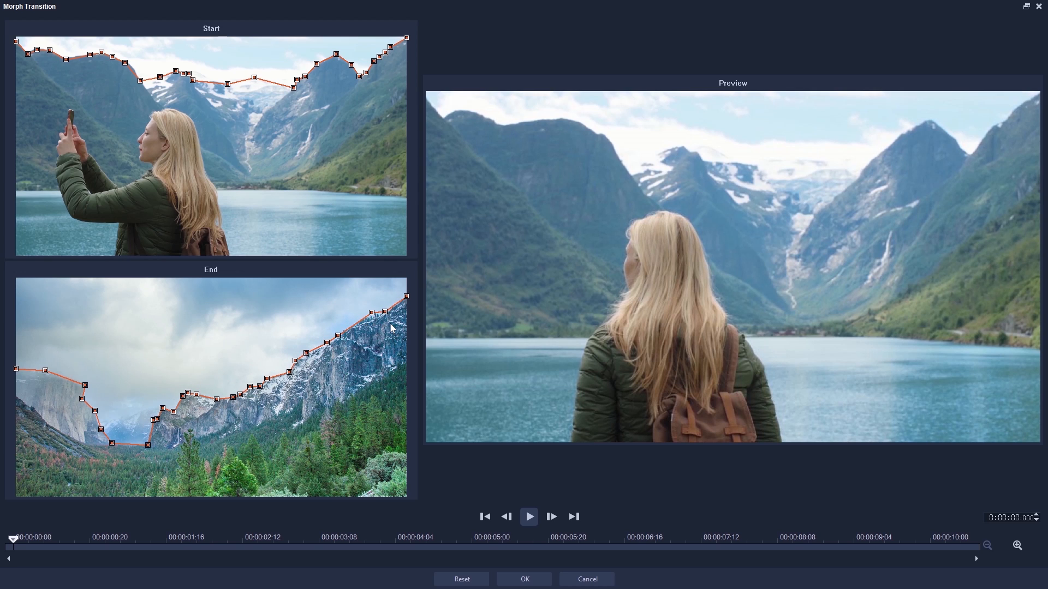
Preview the mountain-outline morph transition in the dialog's player
click(528, 516)
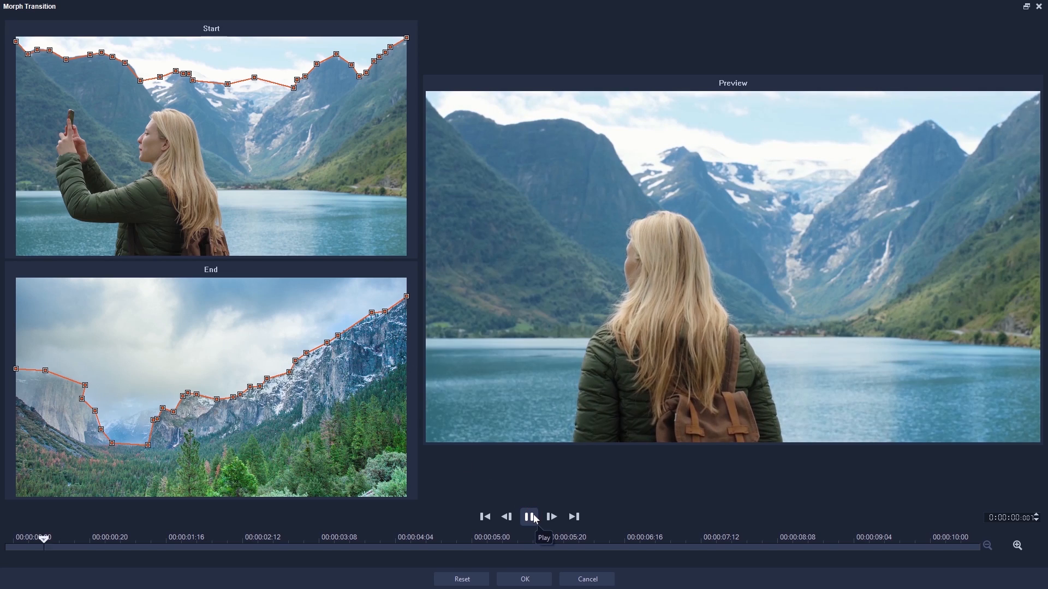
click(528, 516)
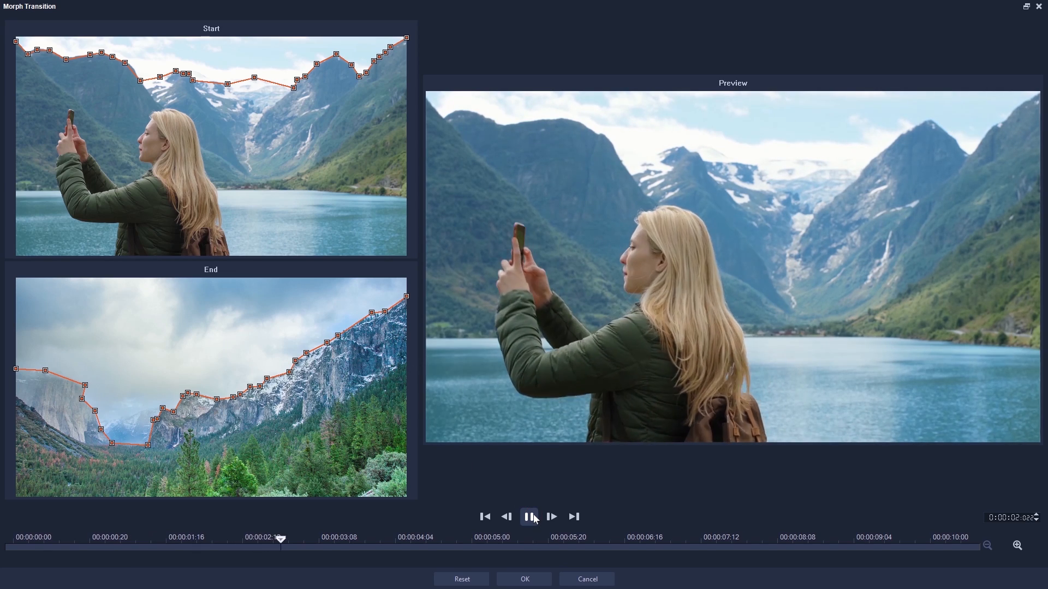
click(529, 517)
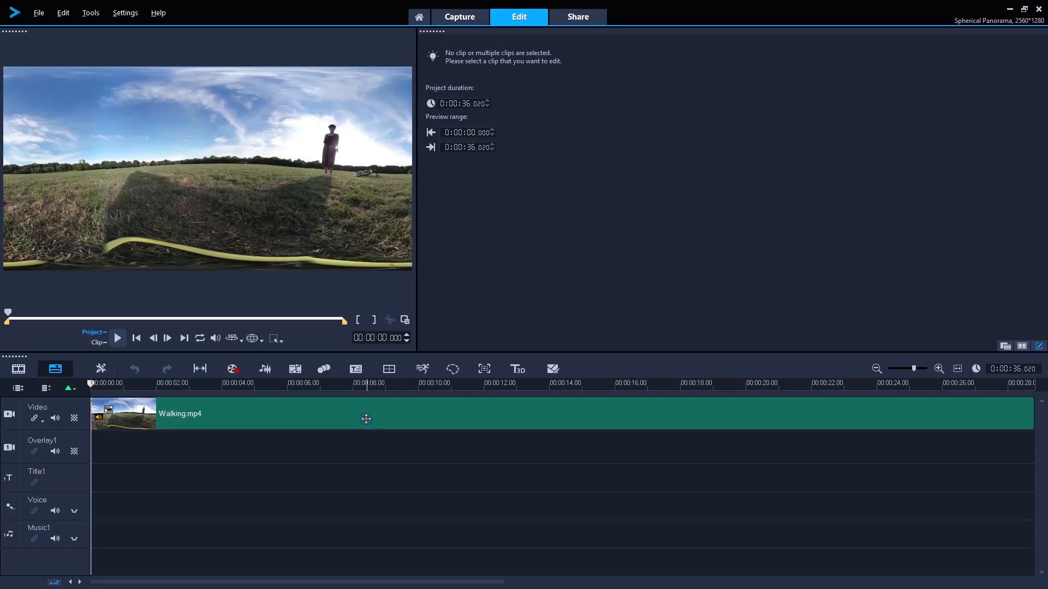
Convert the Walking clip from equirectangular to a spherical panorama via the 360 Video menu
right_click(366, 413)
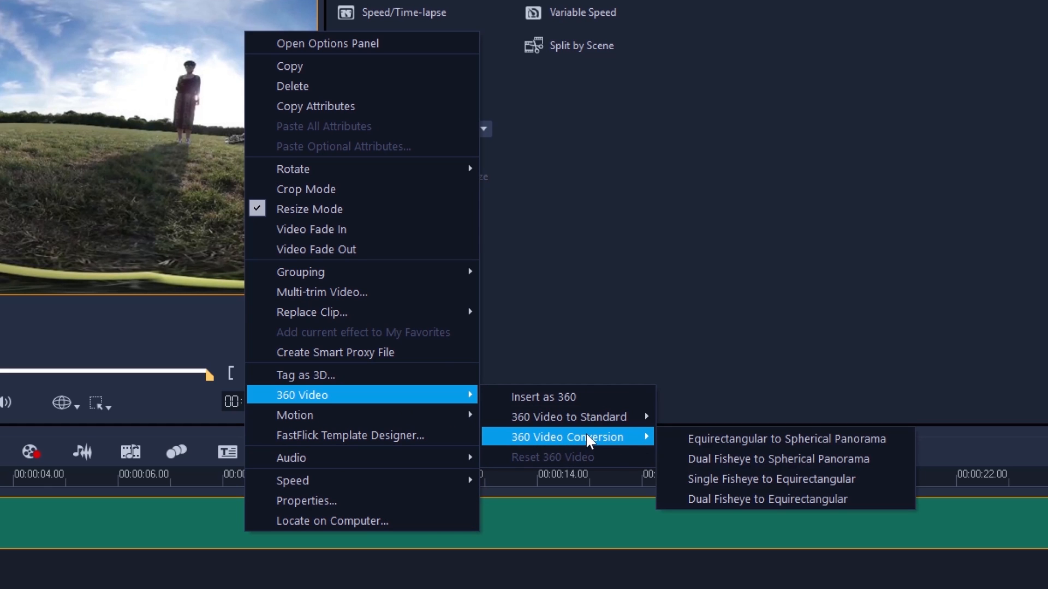
click(785, 438)
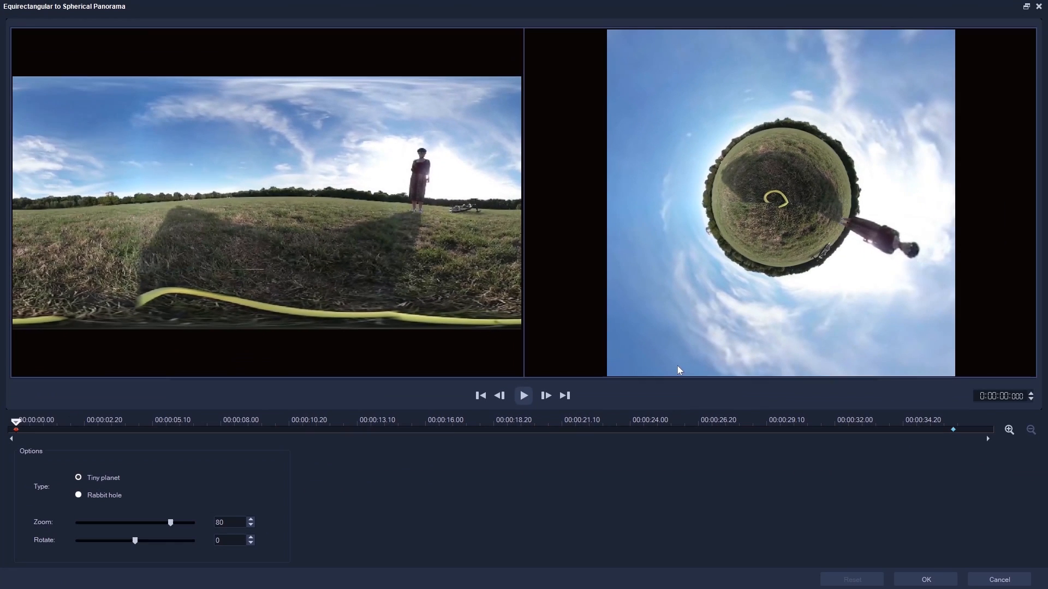
click(91, 421)
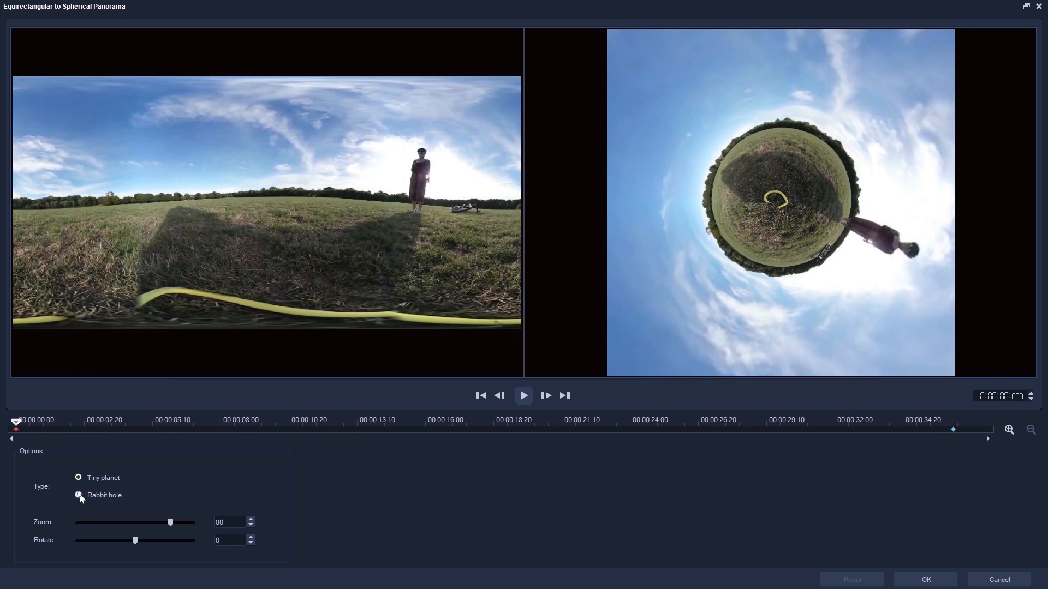
Compare the Rabbit hole look around 21 seconds, then settle on Tiny planet
click(78, 495)
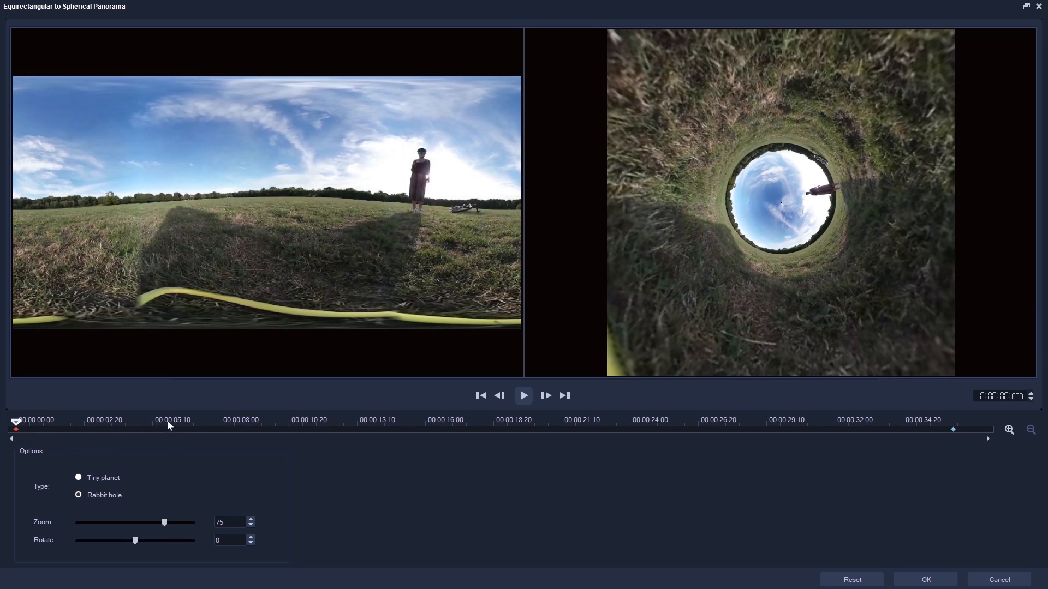
click(599, 421)
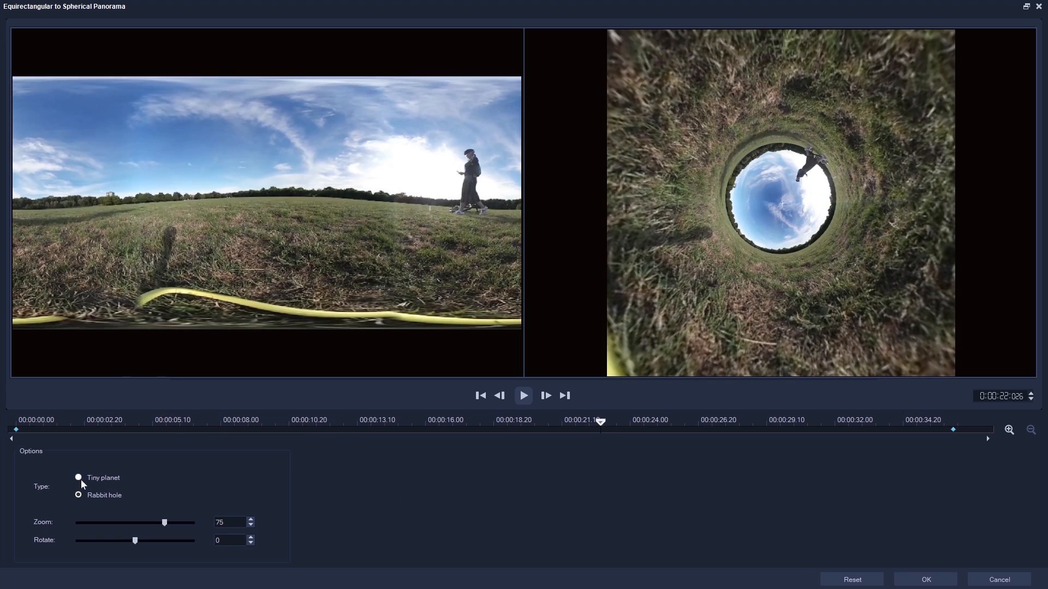
click(79, 477)
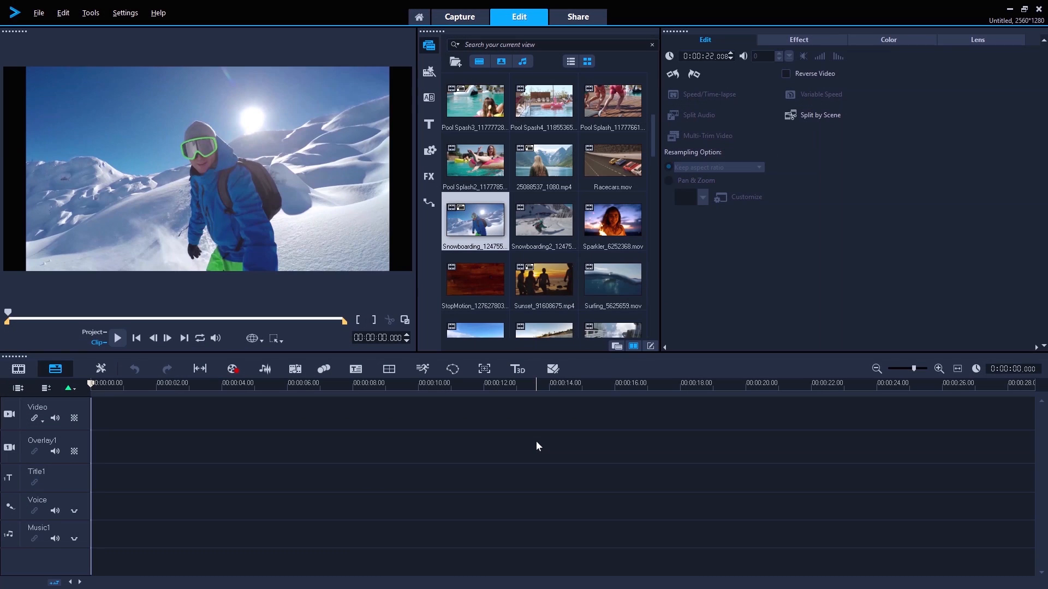
mouse_move(232, 370)
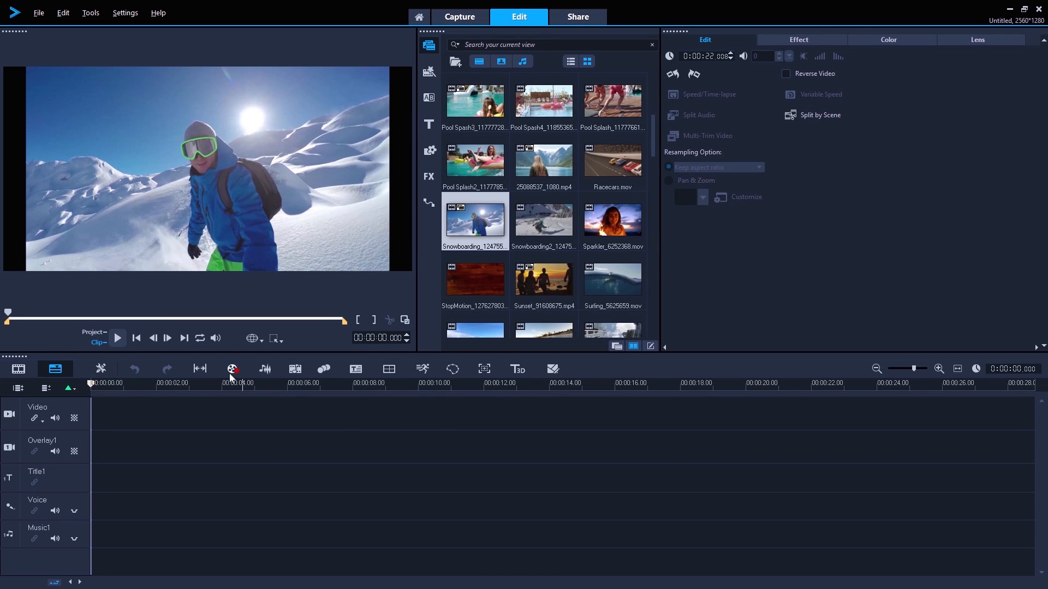
Launch MultiCam Capture from the timeline's Record/Capture options
click(231, 369)
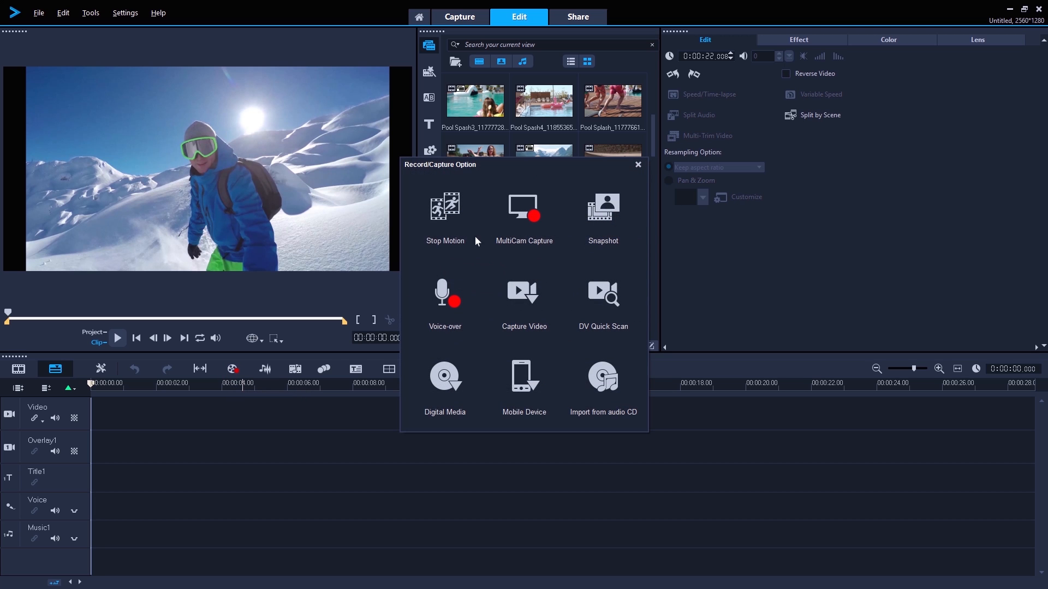
click(524, 207)
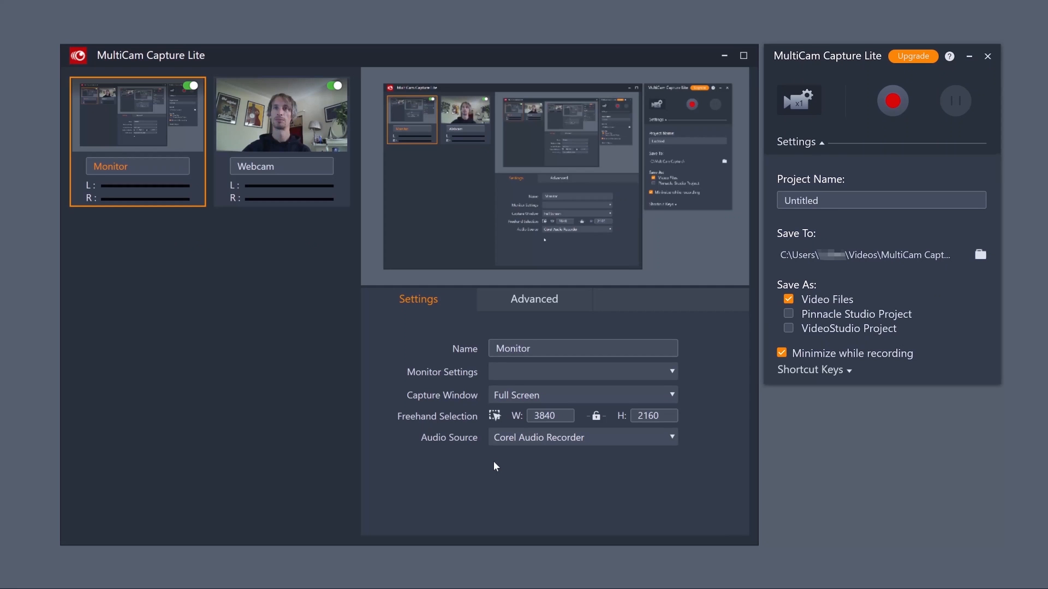
mouse_move(359, 251)
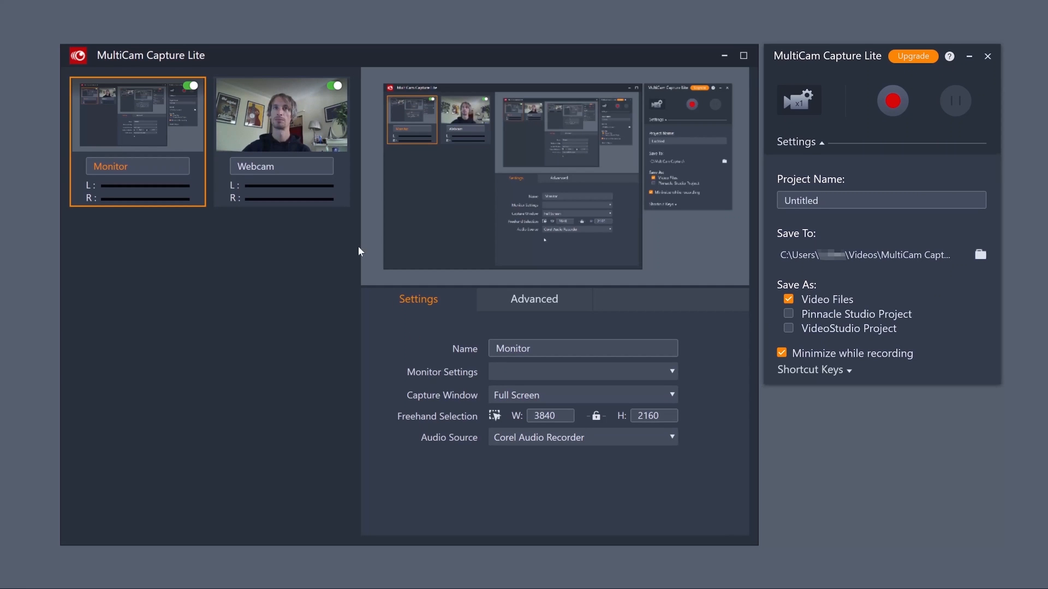
Review the Webcam source's 1280x720 resolution and audio input choices in MultiCam Capture Lite
click(280, 114)
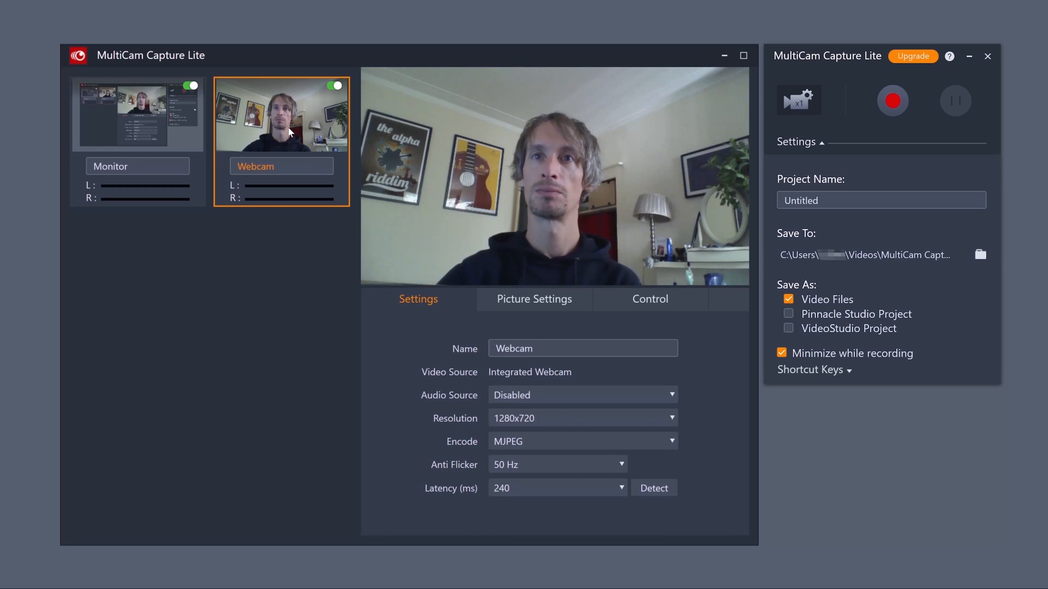
mouse_move(552, 426)
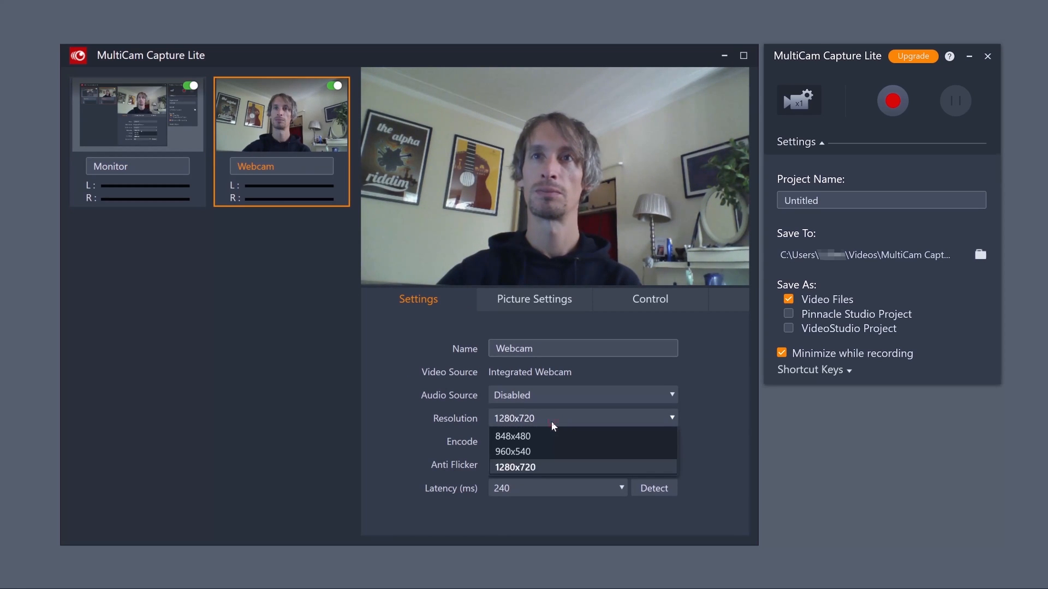
click(516, 467)
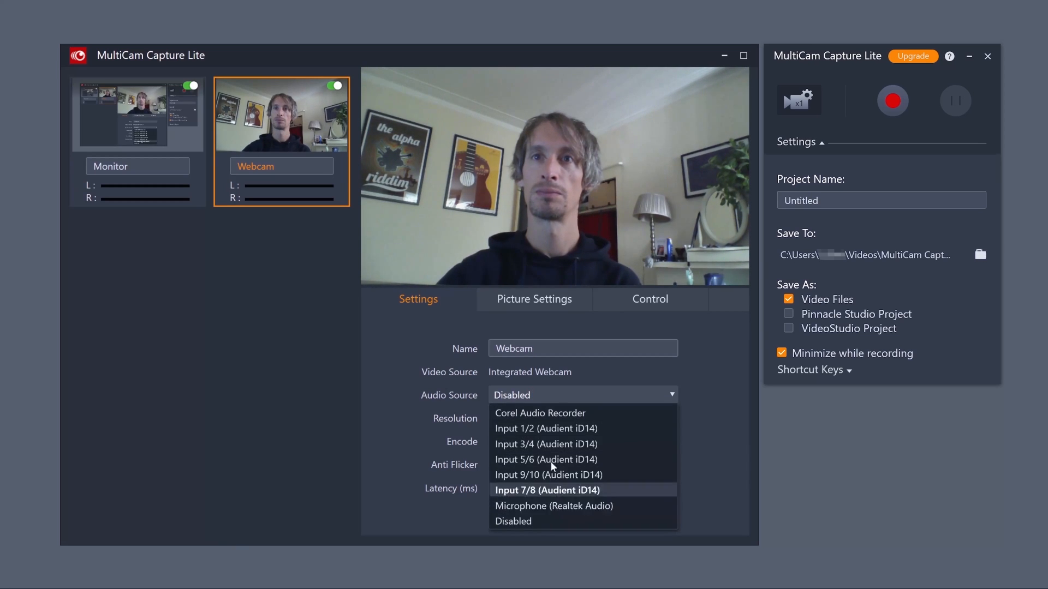
click(546, 428)
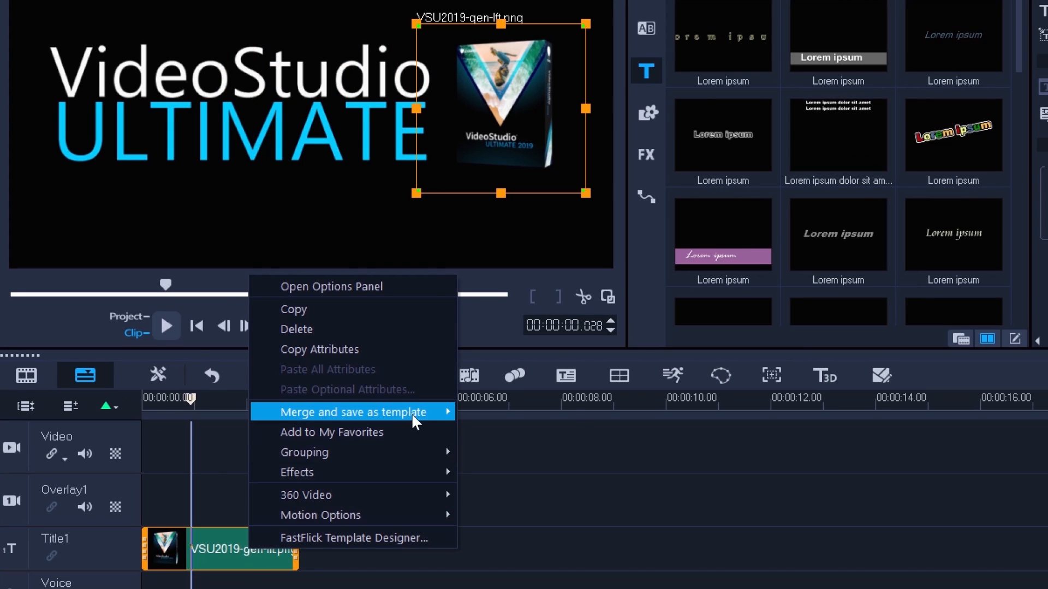
Start Customize Motion for the DIVING title clip from its Motion Options
click(320, 515)
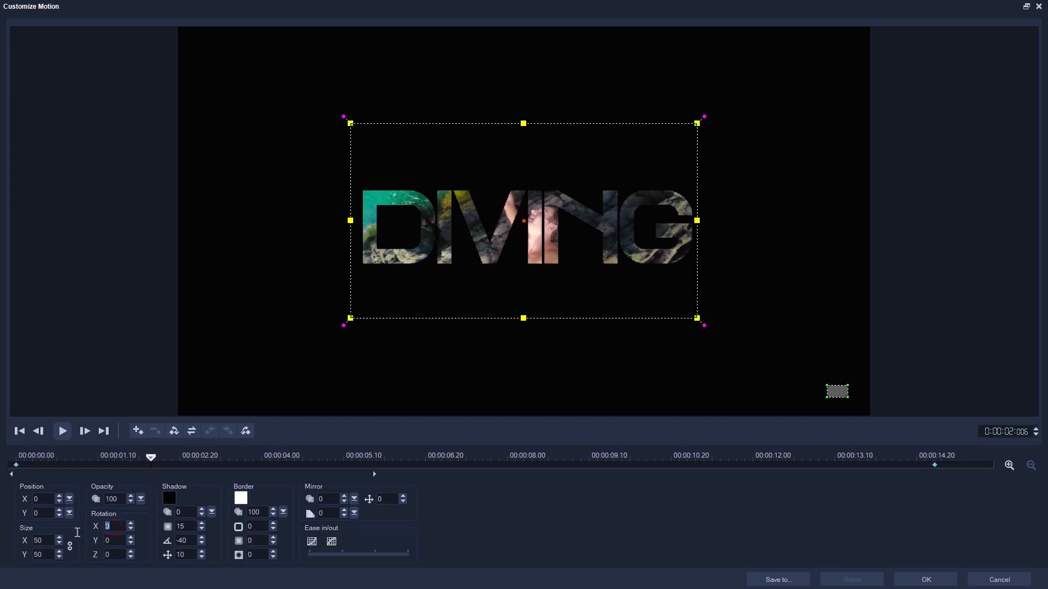
Play and replay the DIVING title's full Rotation X spin around its horizontal axis
click(61, 430)
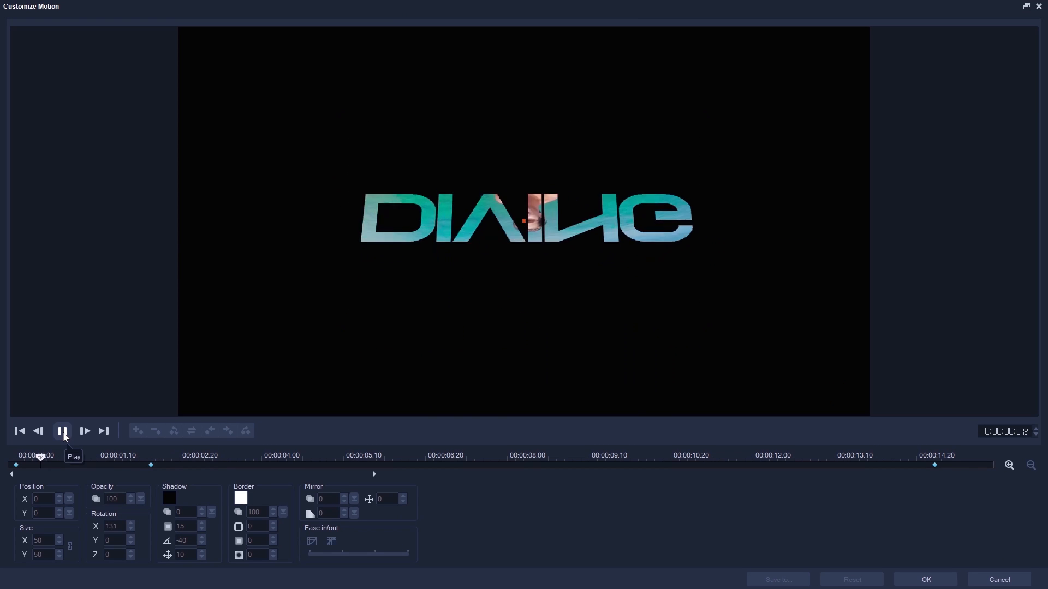
click(62, 430)
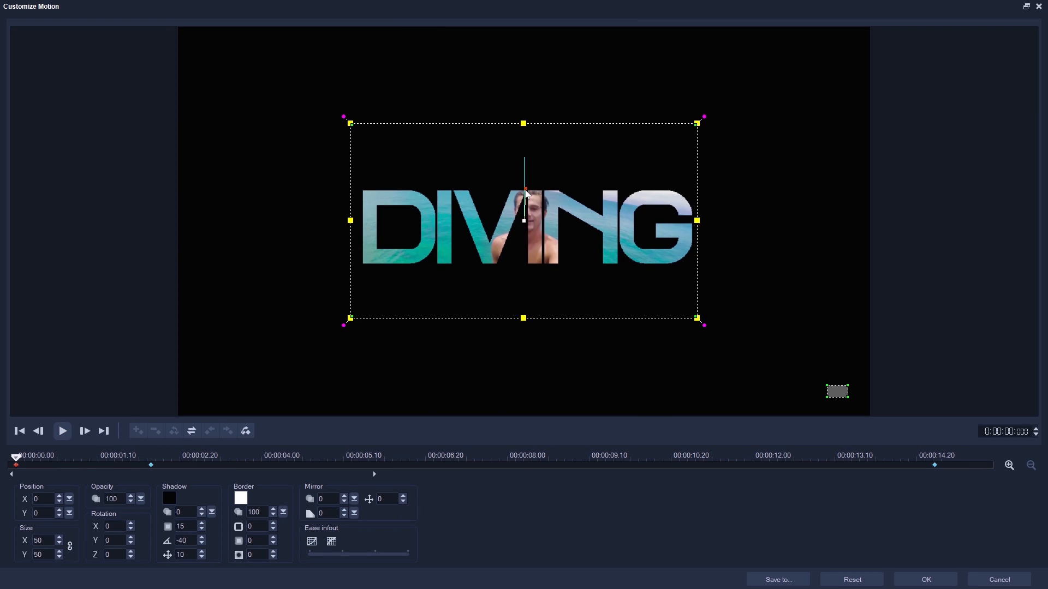
click(62, 430)
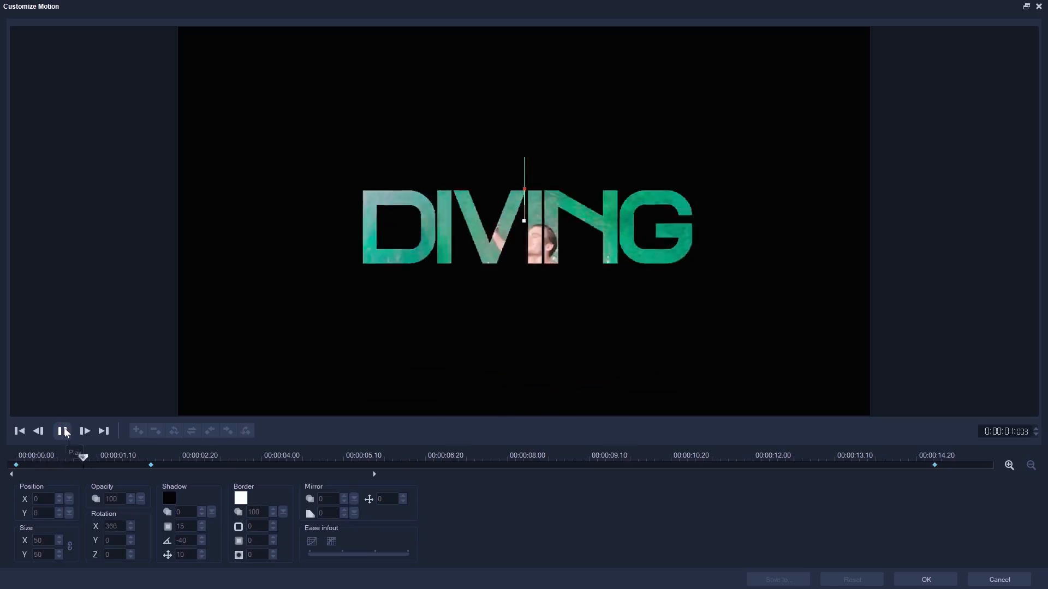